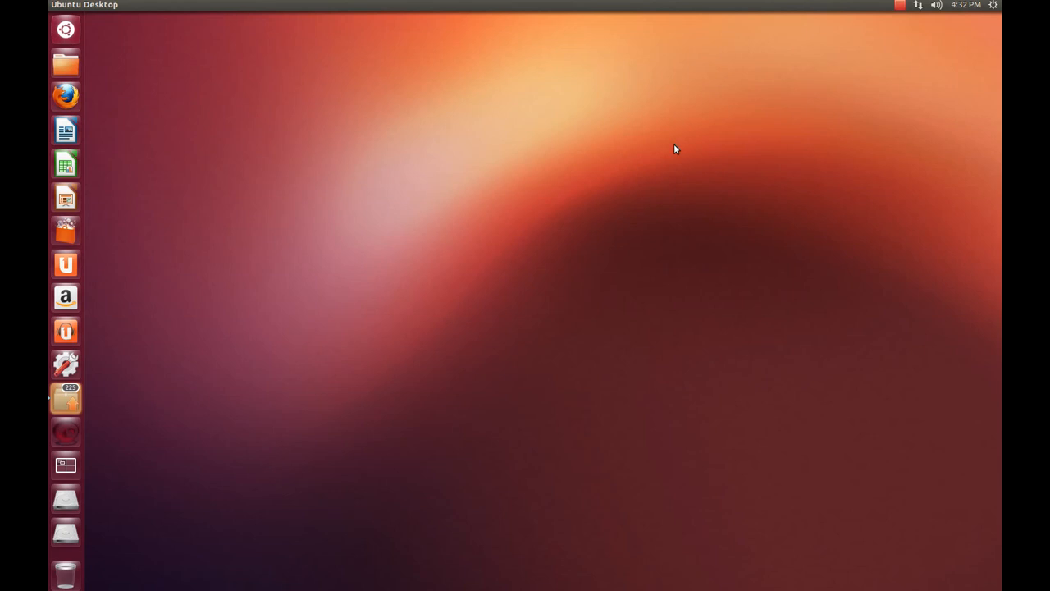
pyautogui.moveTo(386, 321)
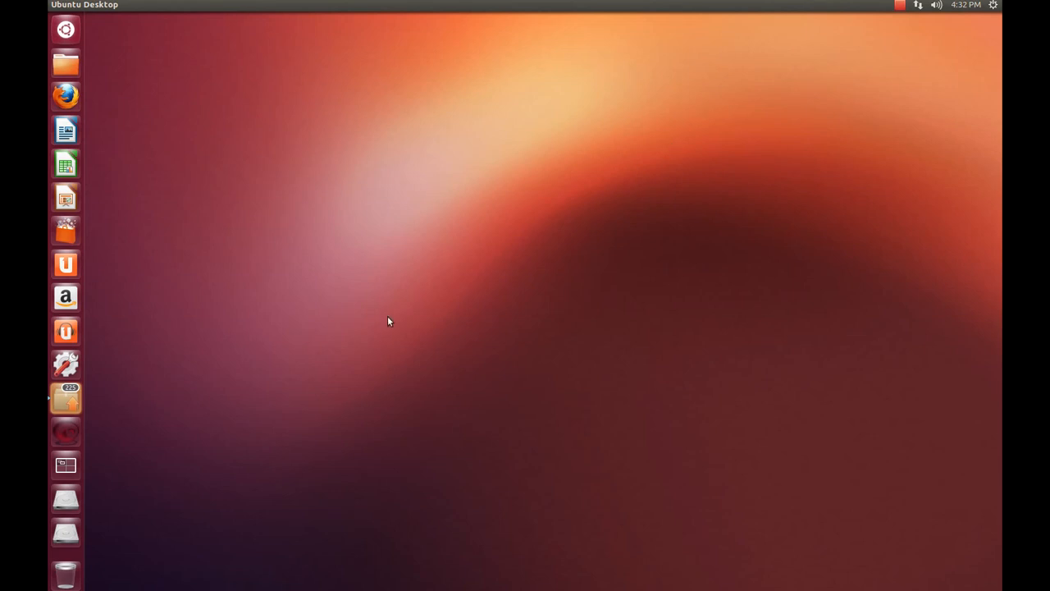
pyautogui.moveTo(65, 398)
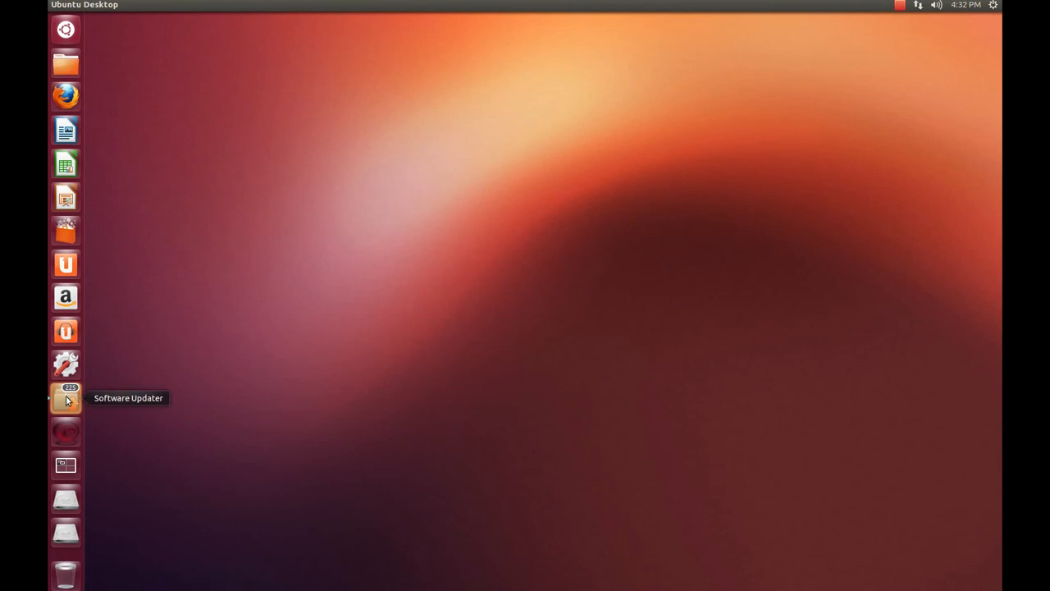
pyautogui.moveTo(51, 325)
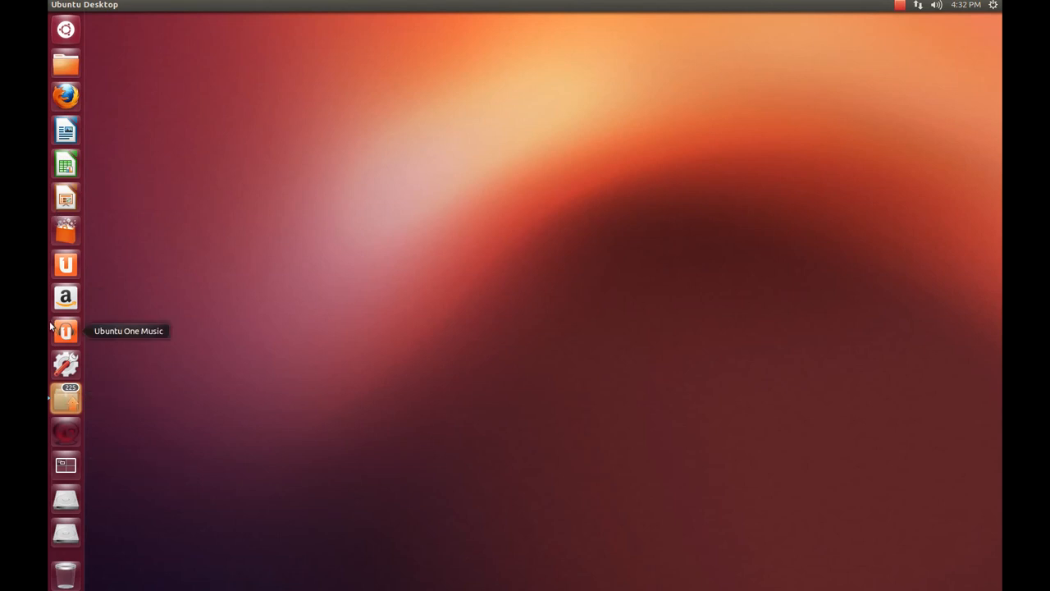
pyautogui.moveTo(65, 404)
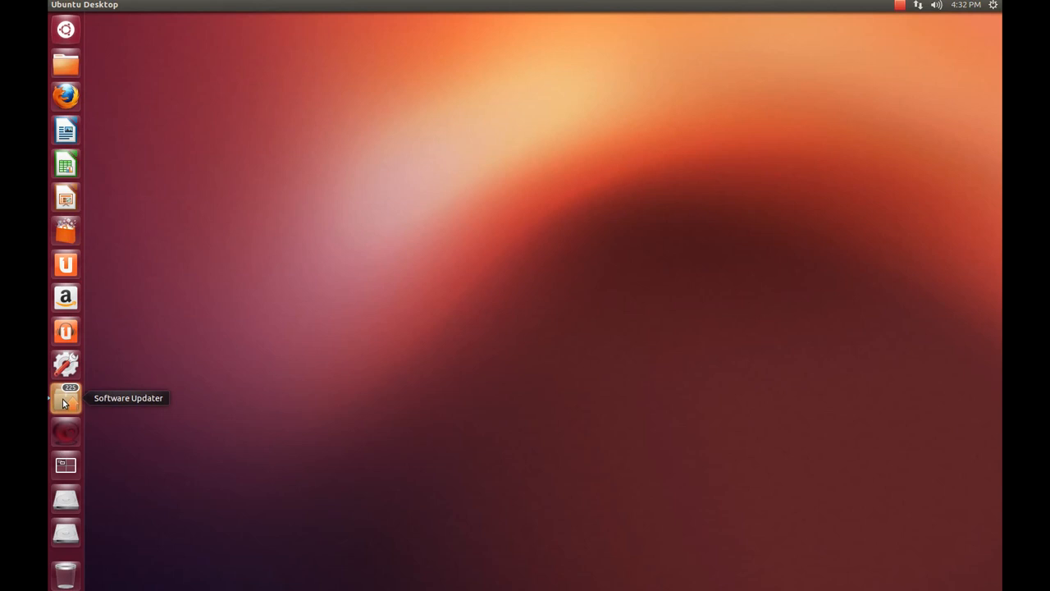
# Launch Software Updater from the launcher to see the 39.6 MB of Ubuntu 12.10 updates.
pyautogui.click(65, 398)
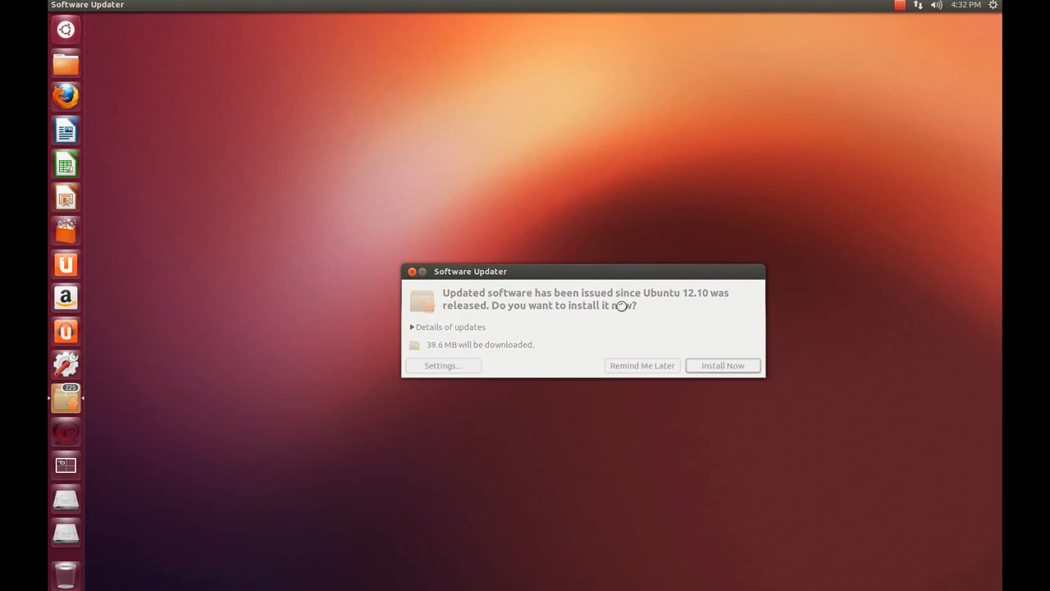
# Authenticate with the password and start installing the 39.6 MB of updates.
pyautogui.click(722, 365)
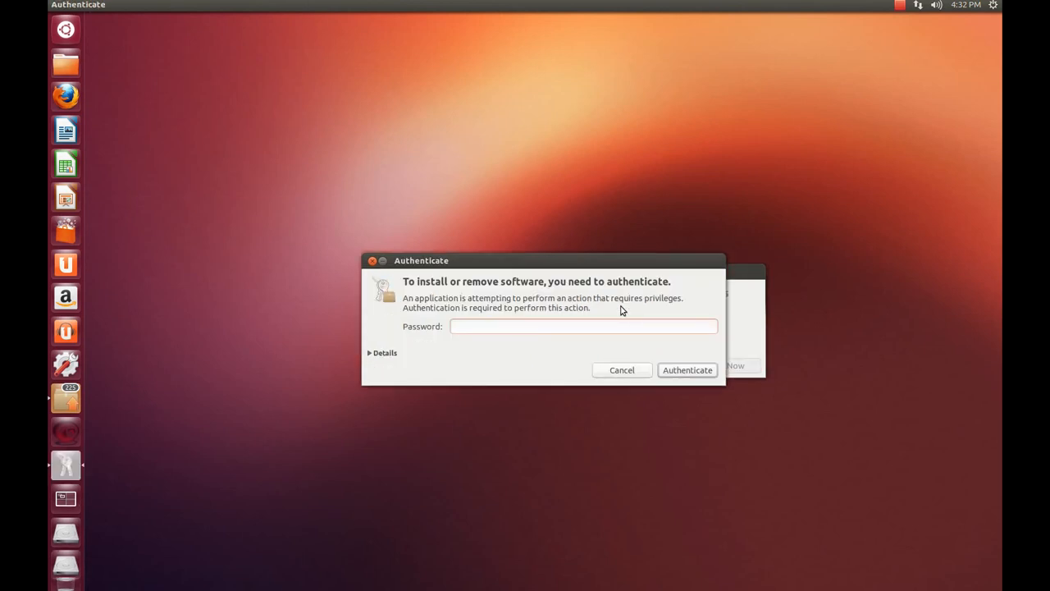
pyautogui.write('••••')
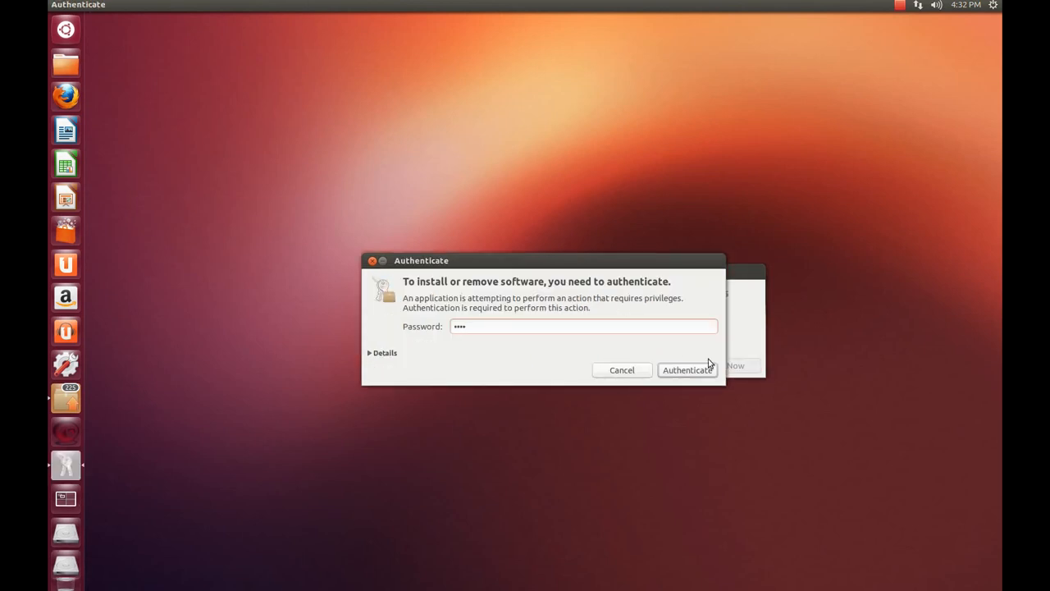
pyautogui.click(687, 369)
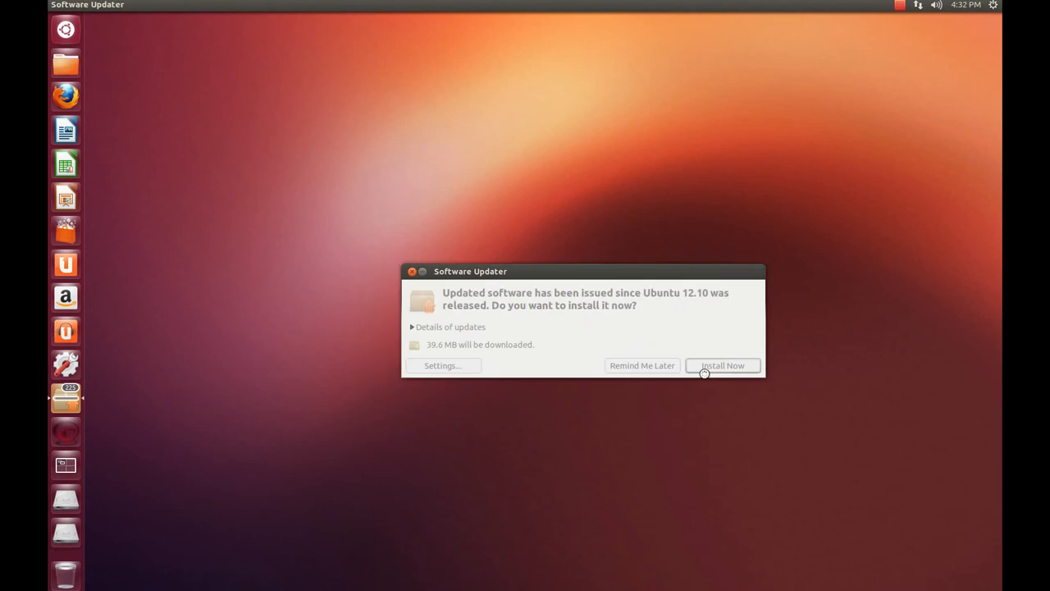
pyautogui.click(722, 365)
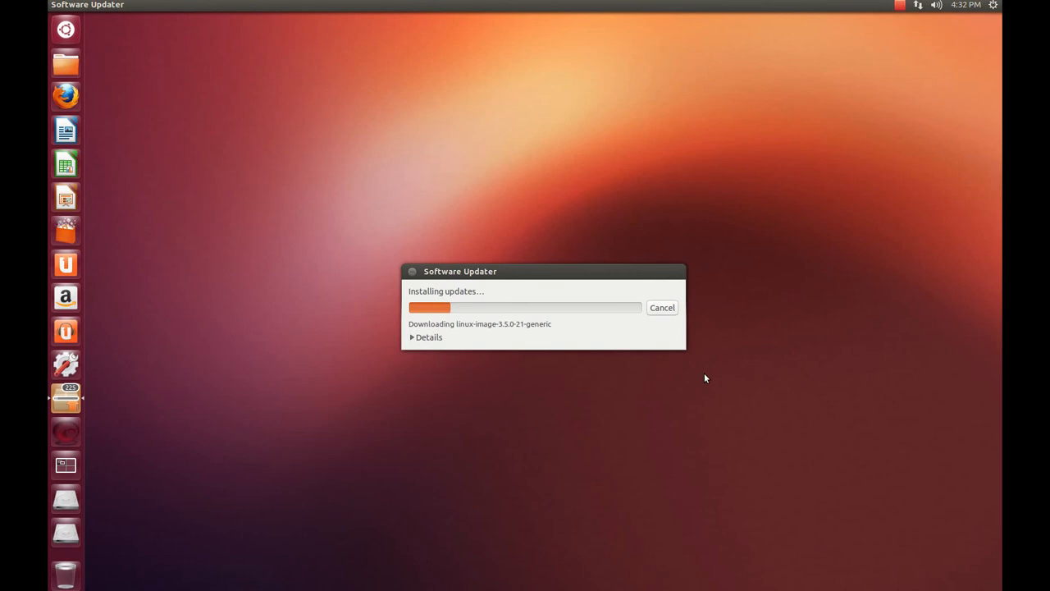
pyautogui.moveTo(601, 368)
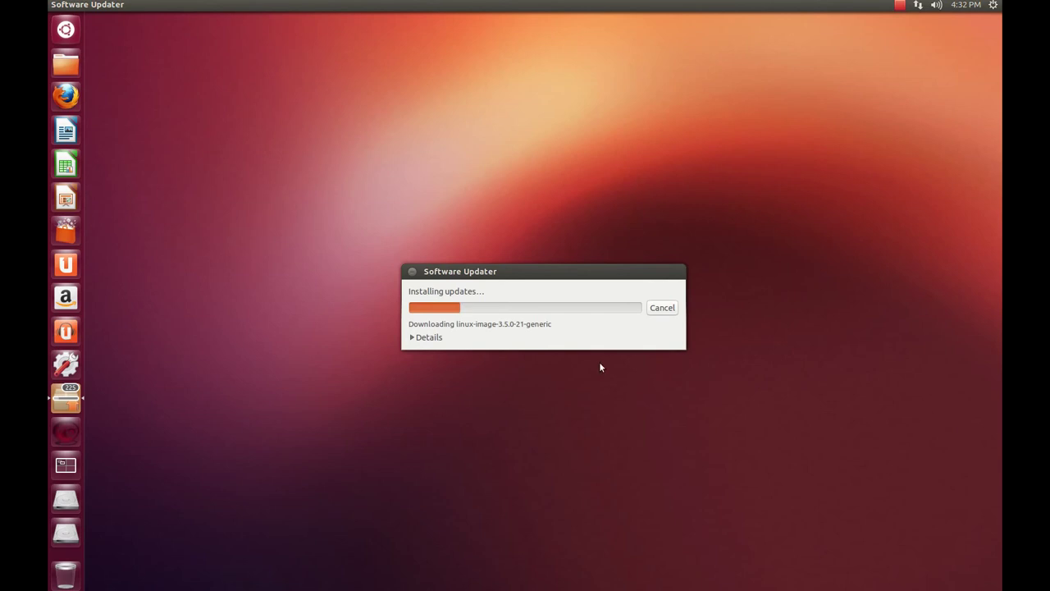
# Show per-package download details, then restart the computer once the updates finish.
pyautogui.click(415, 337)
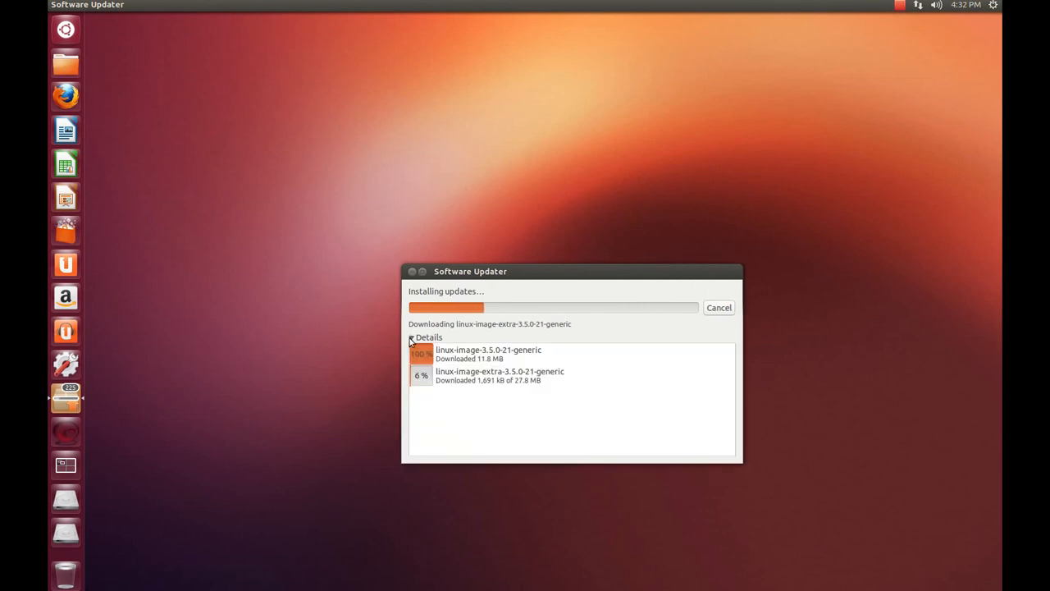
pyautogui.moveTo(835, 288)
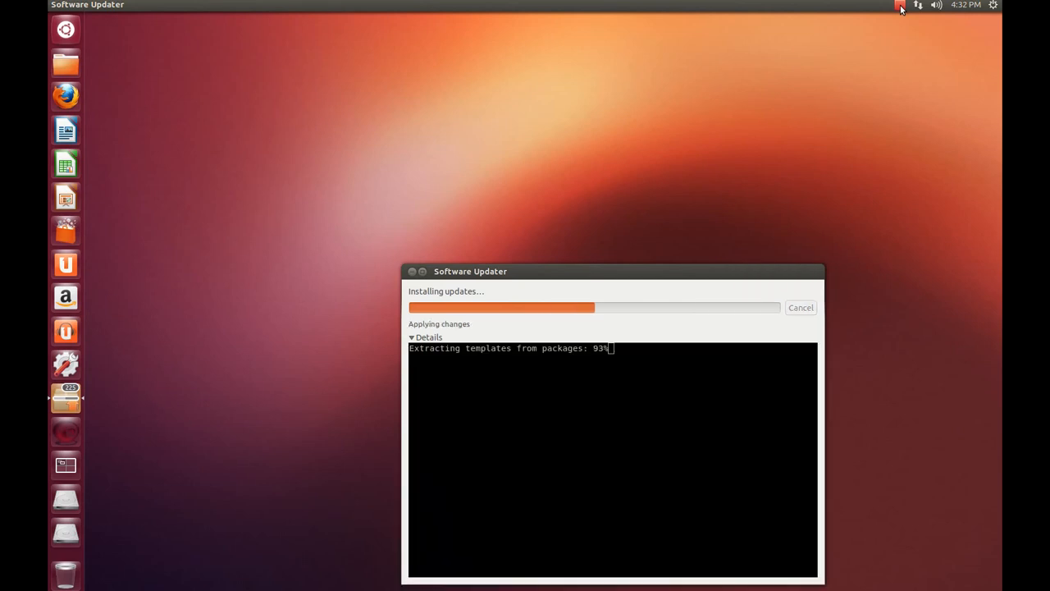
pyautogui.click(899, 6)
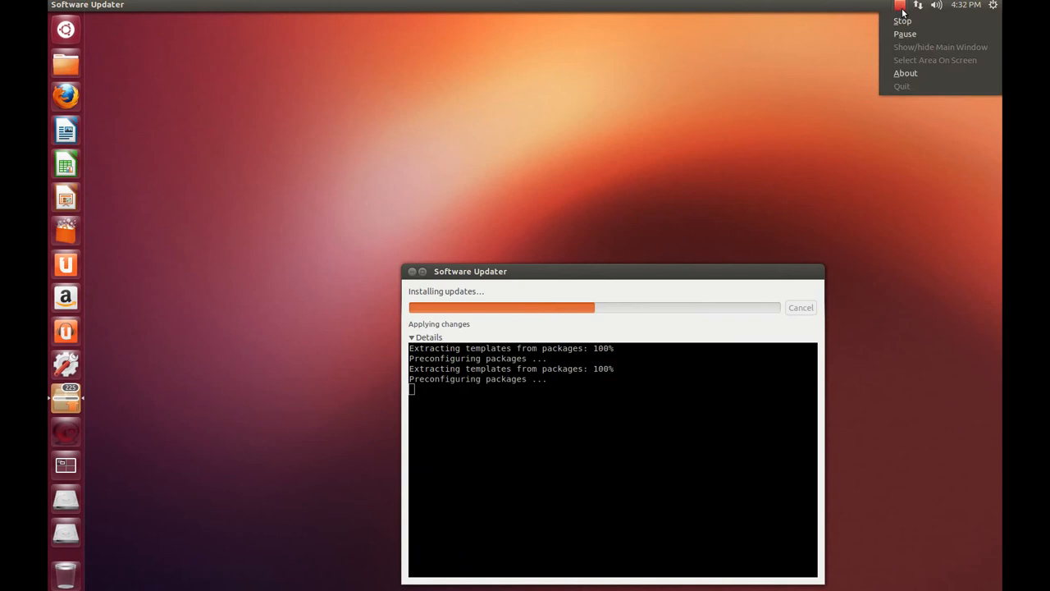
pyautogui.moveTo(911, 36)
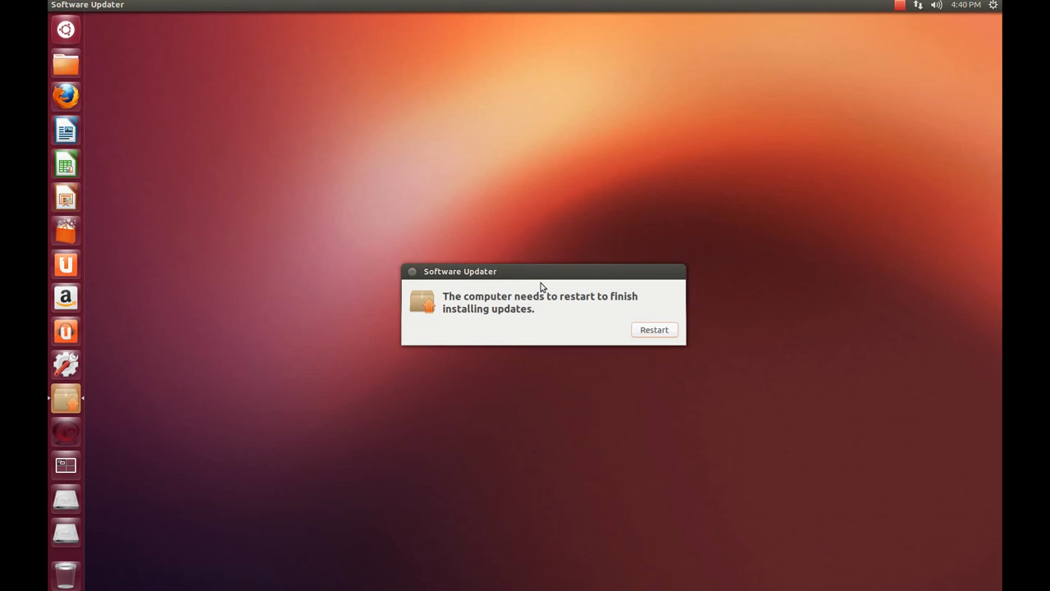
pyautogui.moveTo(864, 109)
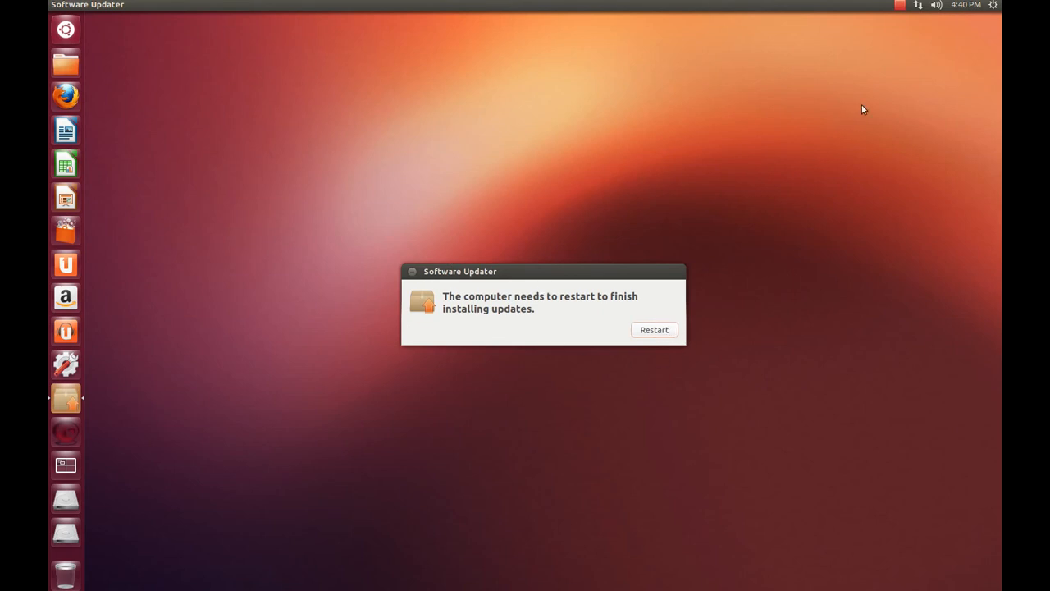
pyautogui.click(899, 6)
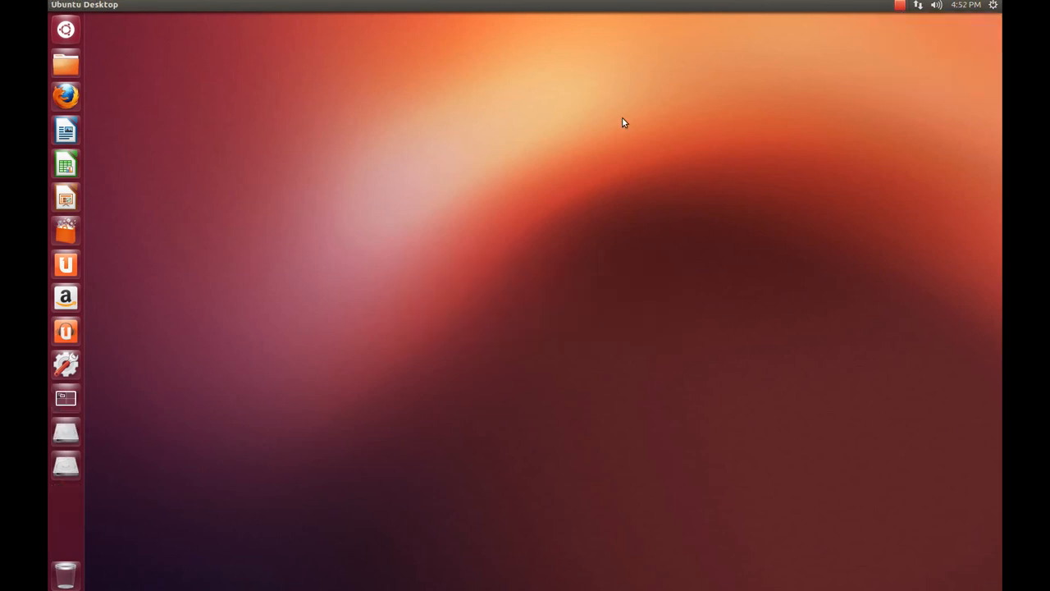
pyautogui.moveTo(612, 122)
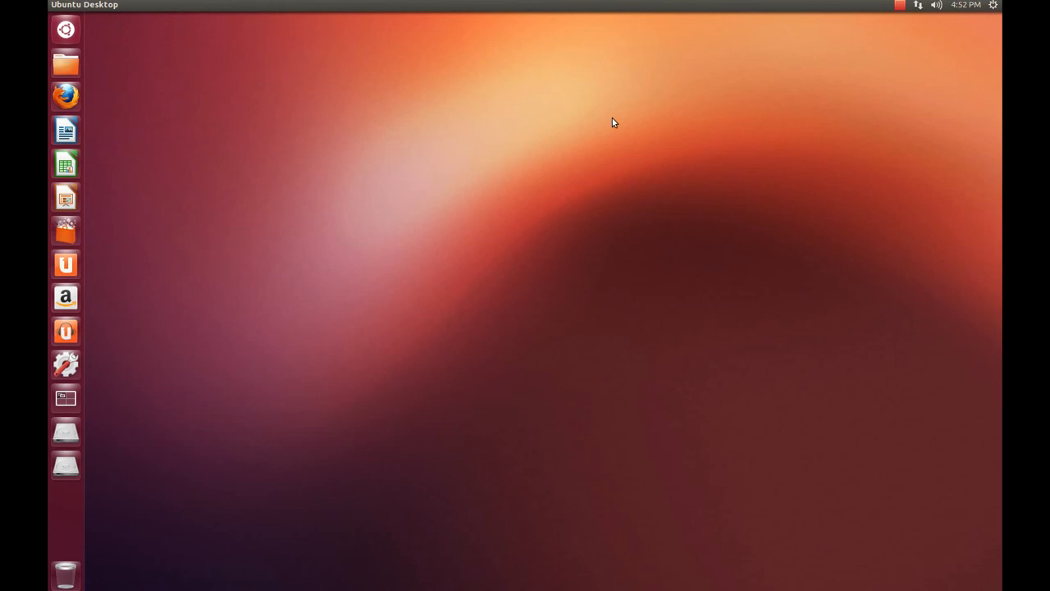
pyautogui.moveTo(522, 104)
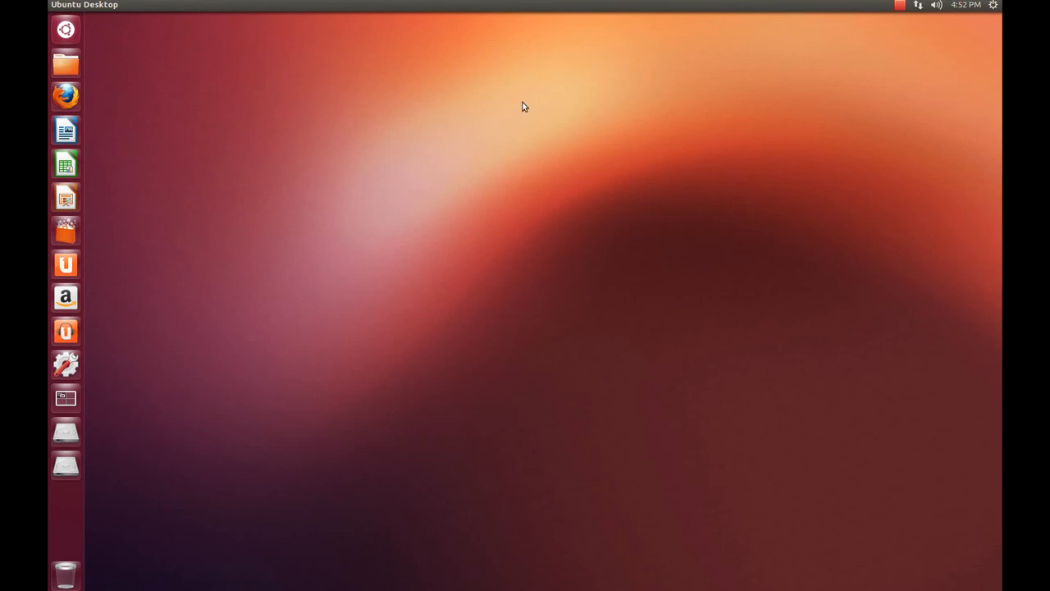
pyautogui.moveTo(54, 241)
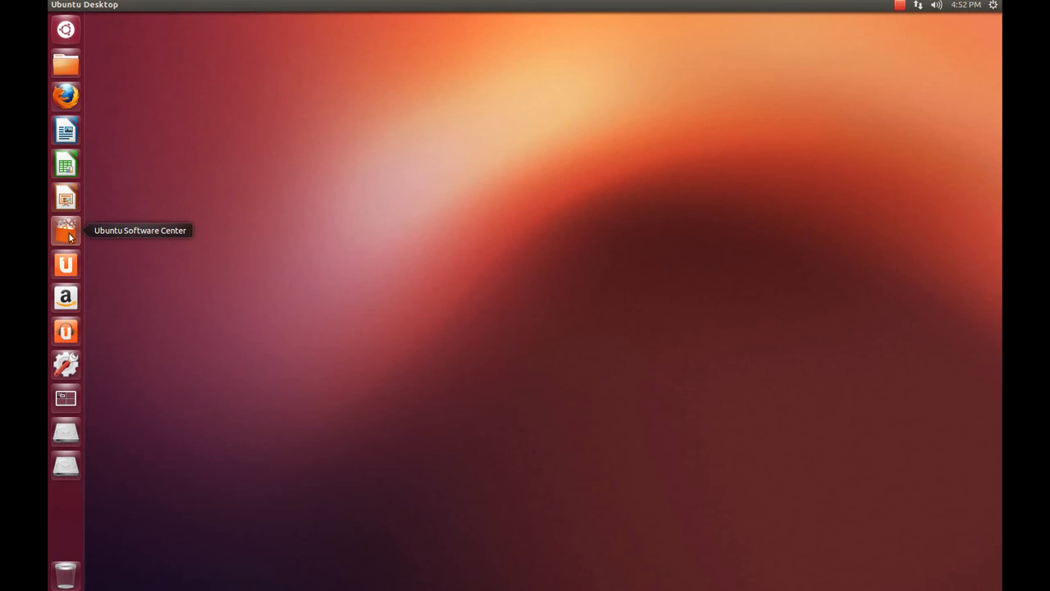
pyautogui.moveTo(217, 211)
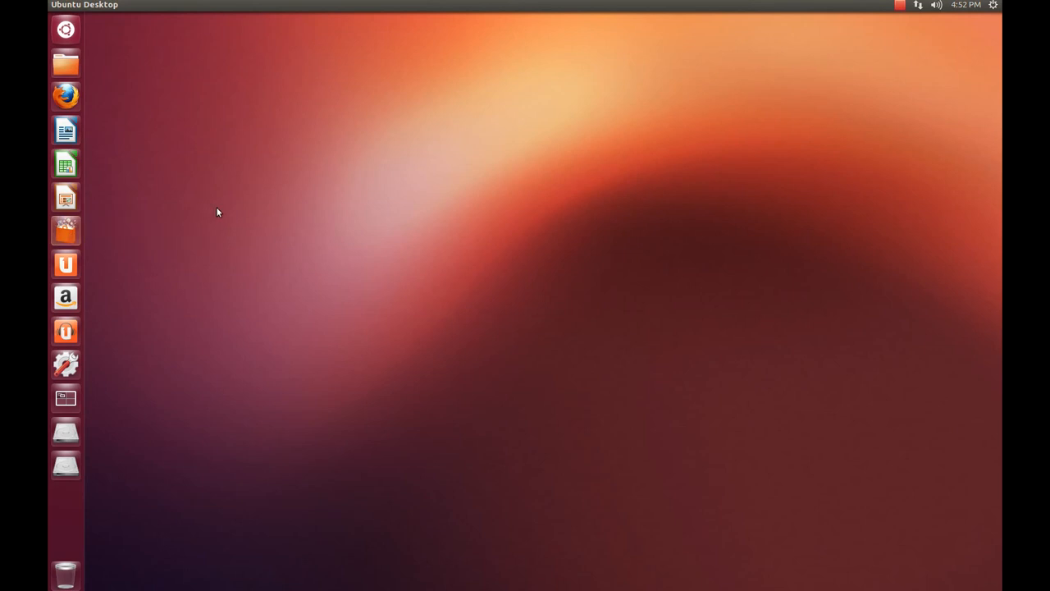
pyautogui.moveTo(206, 194)
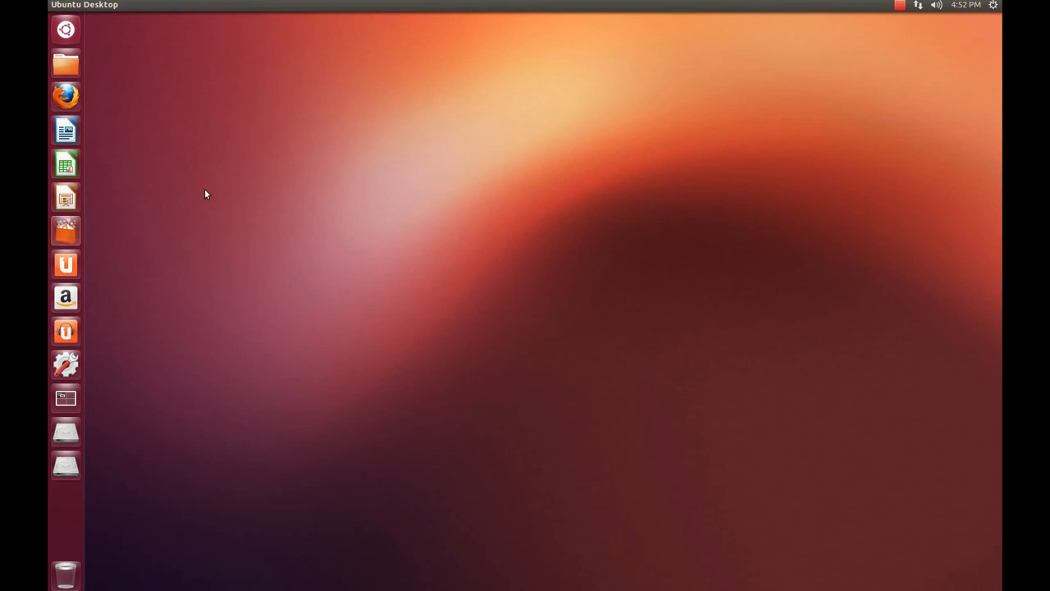
# Launch Ubuntu Software Center from the launcher to its featured apps home page.
pyautogui.click(65, 230)
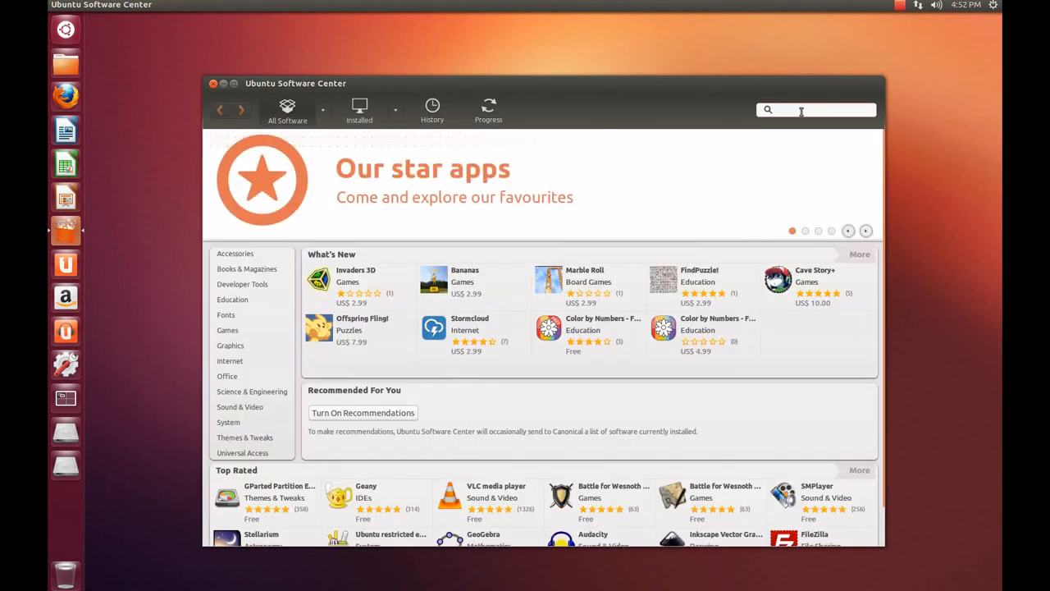
# Search 'gde' and install GDebi Package Installer, authenticating with the password.
pyautogui.write('gdeb')
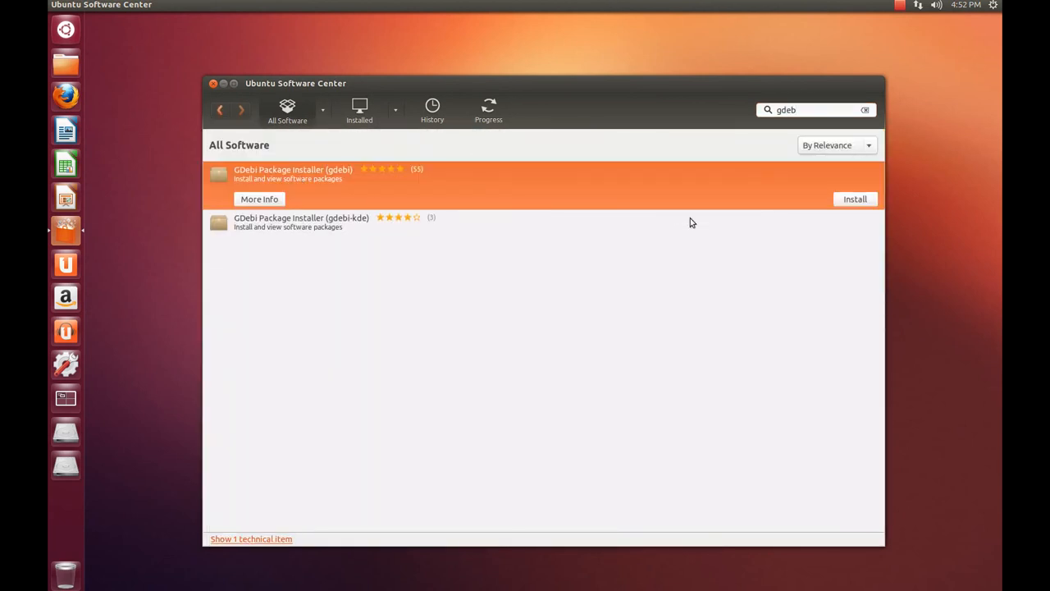
pyautogui.click(855, 199)
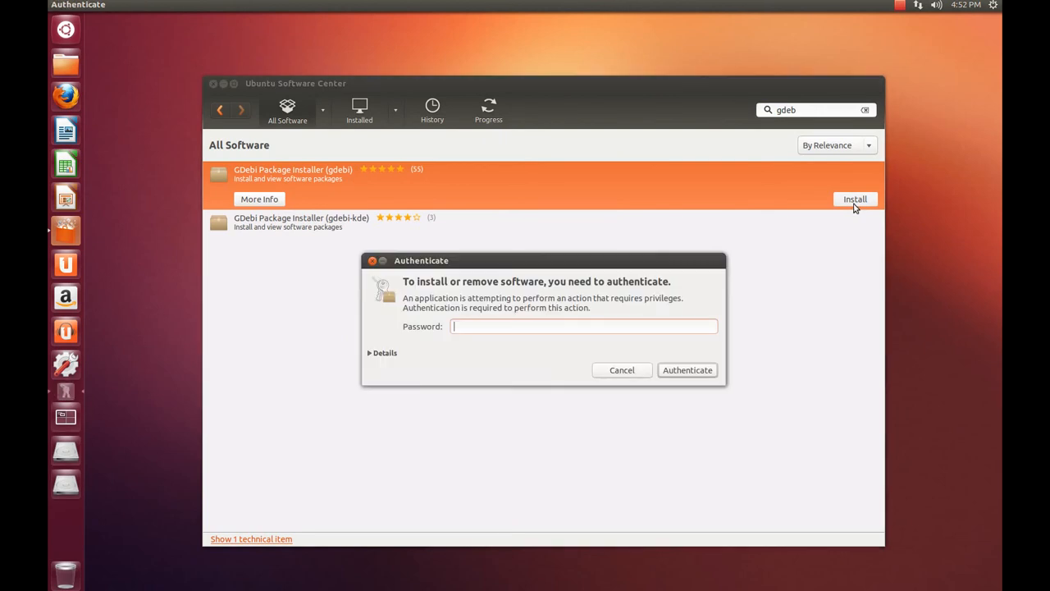
pyautogui.write('*')
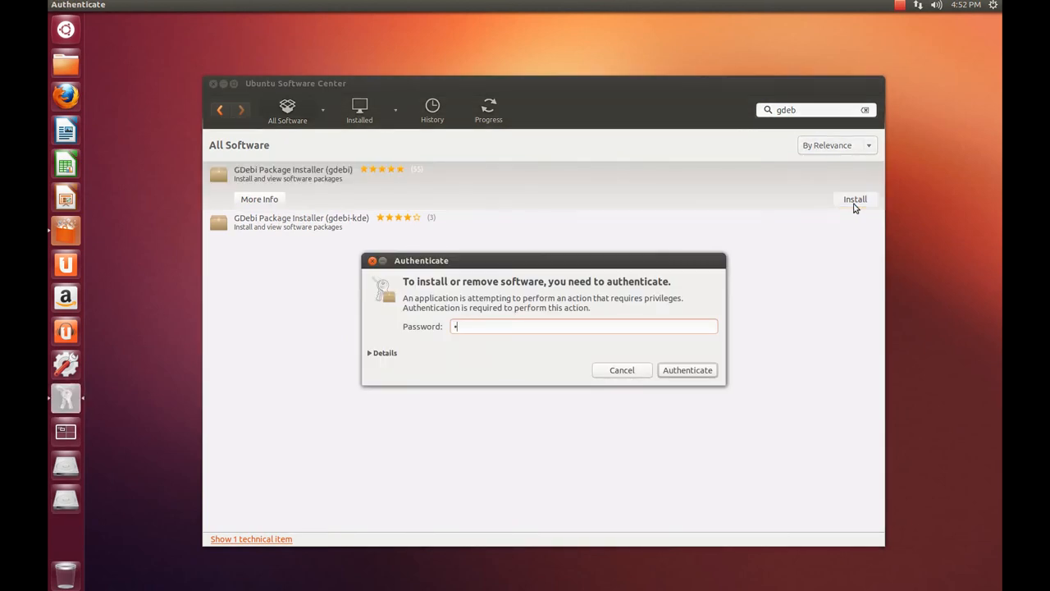
pyautogui.click(686, 370)
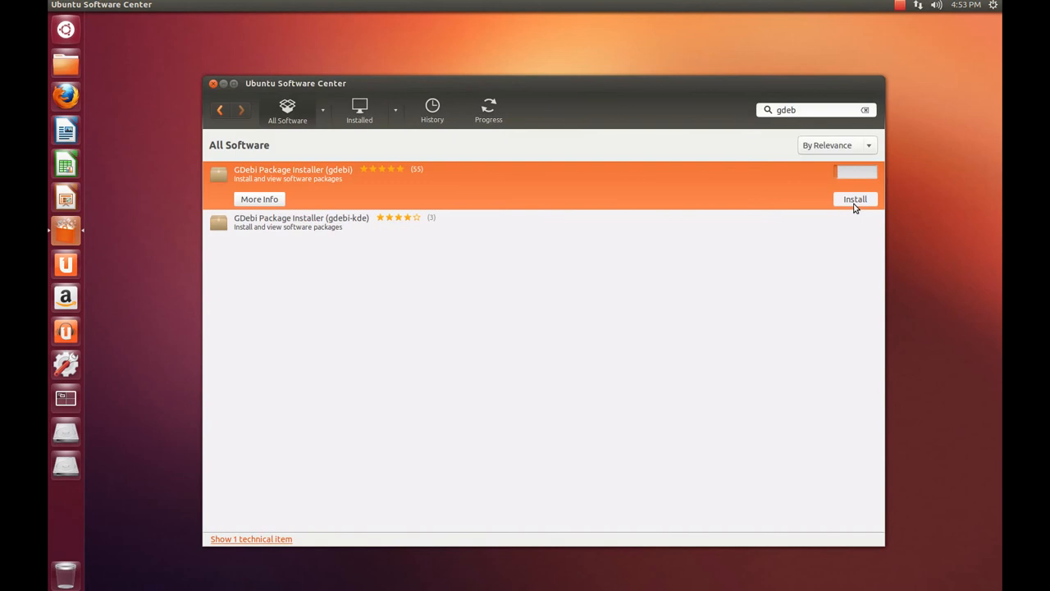
pyautogui.click(855, 199)
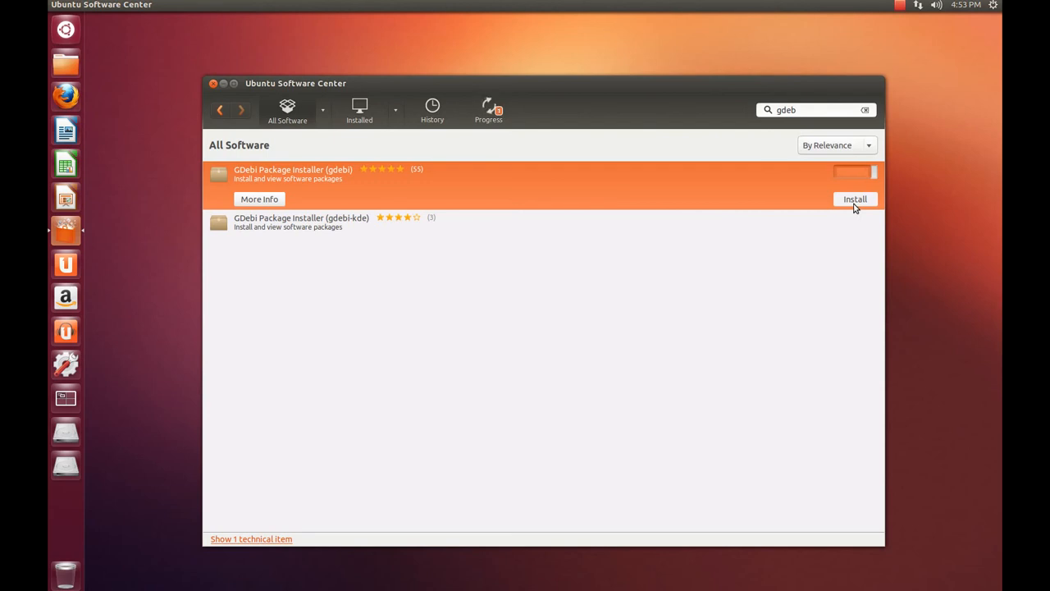
pyautogui.moveTo(319, 227)
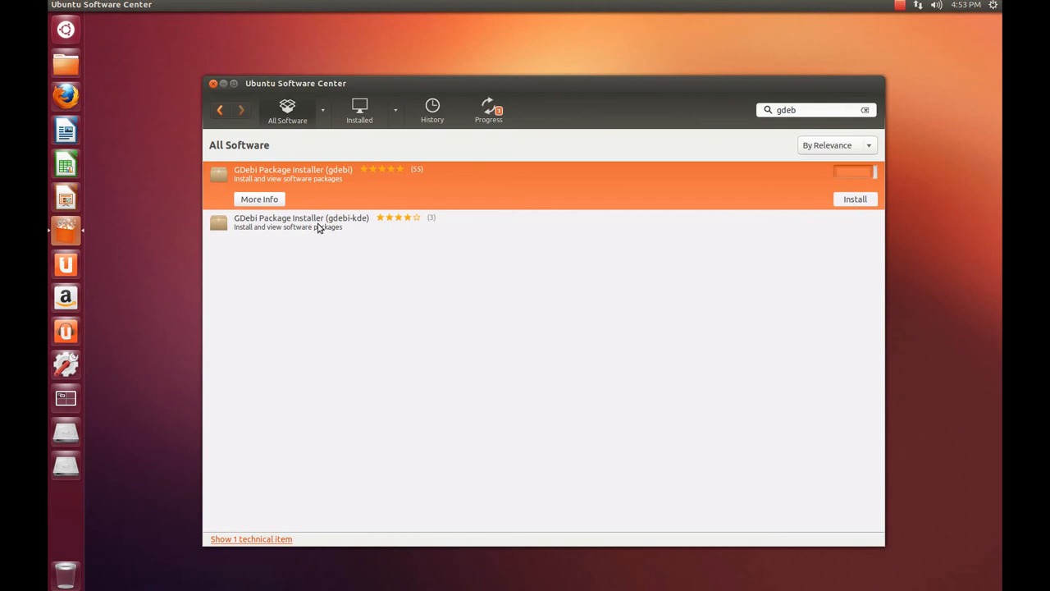
pyautogui.click(855, 198)
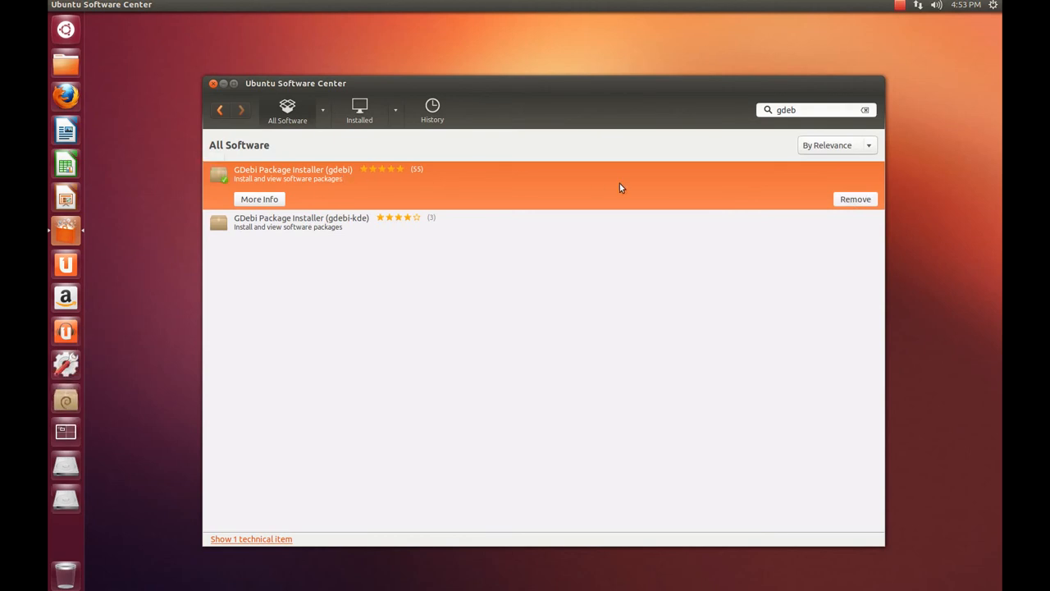
pyautogui.moveTo(367, 170)
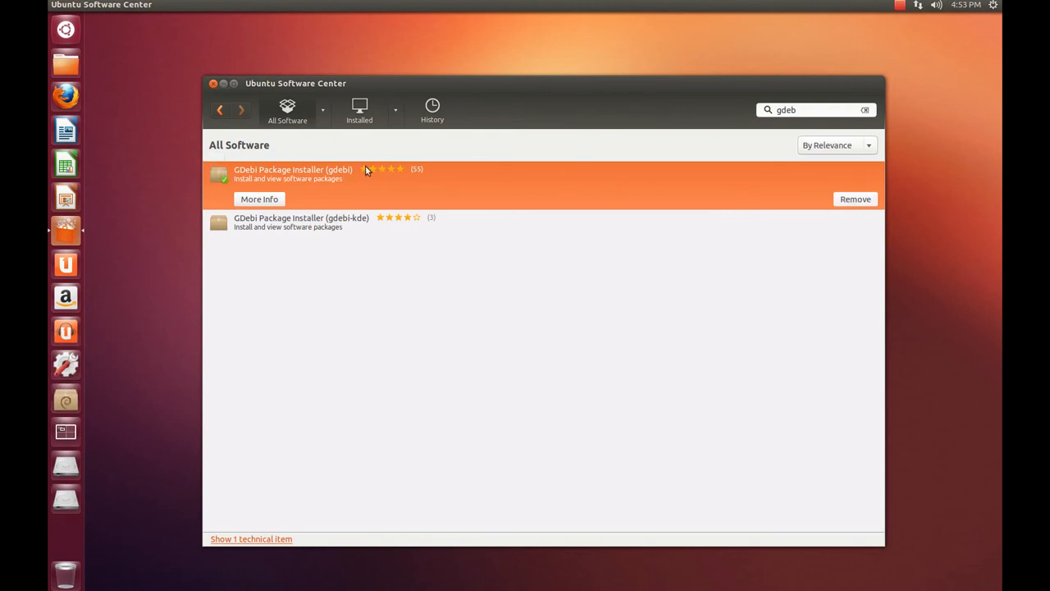
pyautogui.moveTo(649, 152)
pyautogui.write('s')
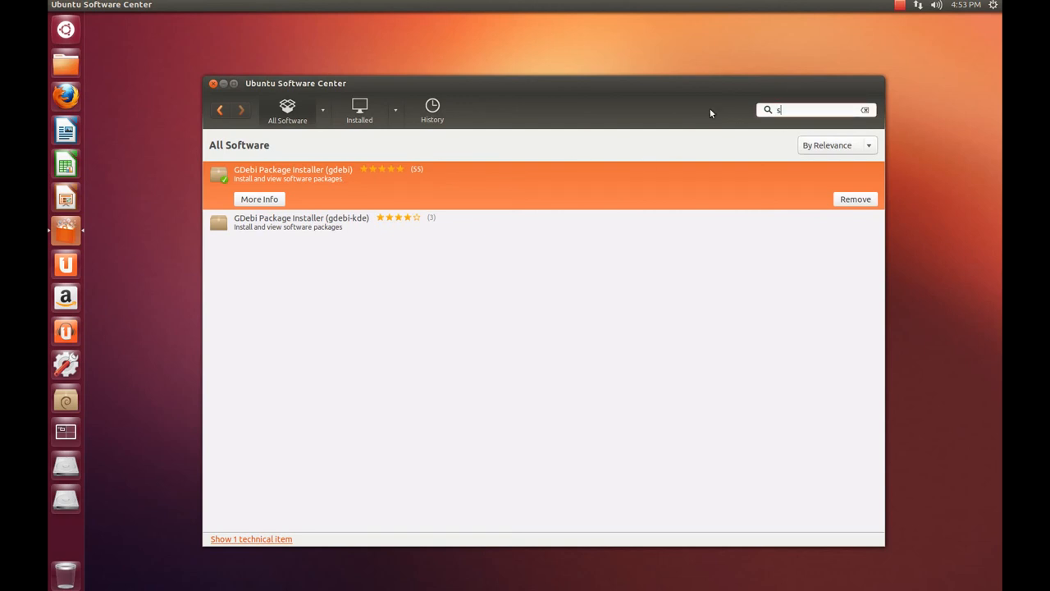
# Search 'synaptic' and install Synaptic Package Manager until Remove is offered.
pyautogui.write('ynaptic')
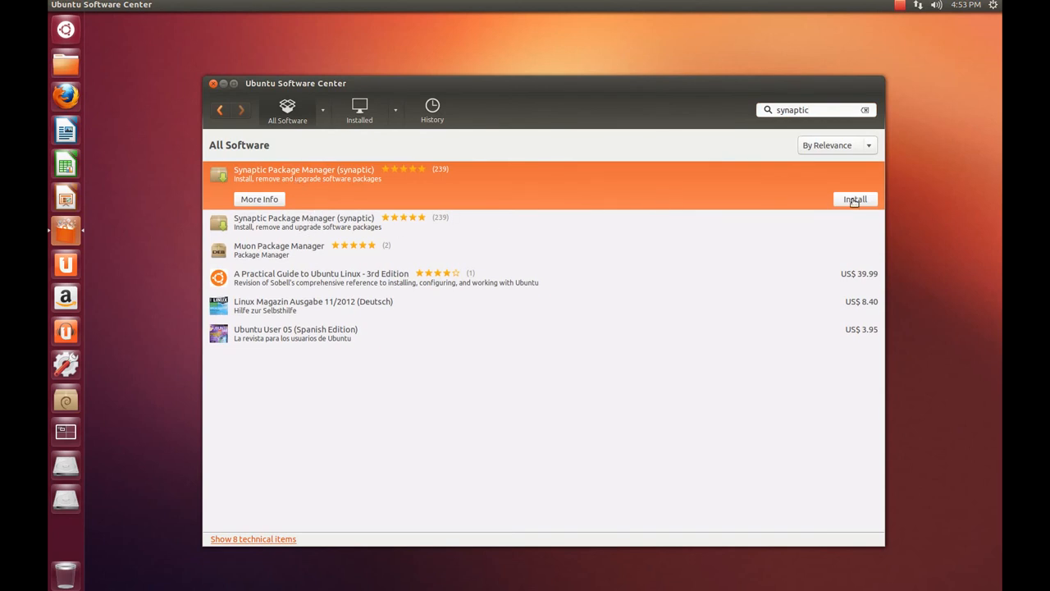
pyautogui.click(855, 200)
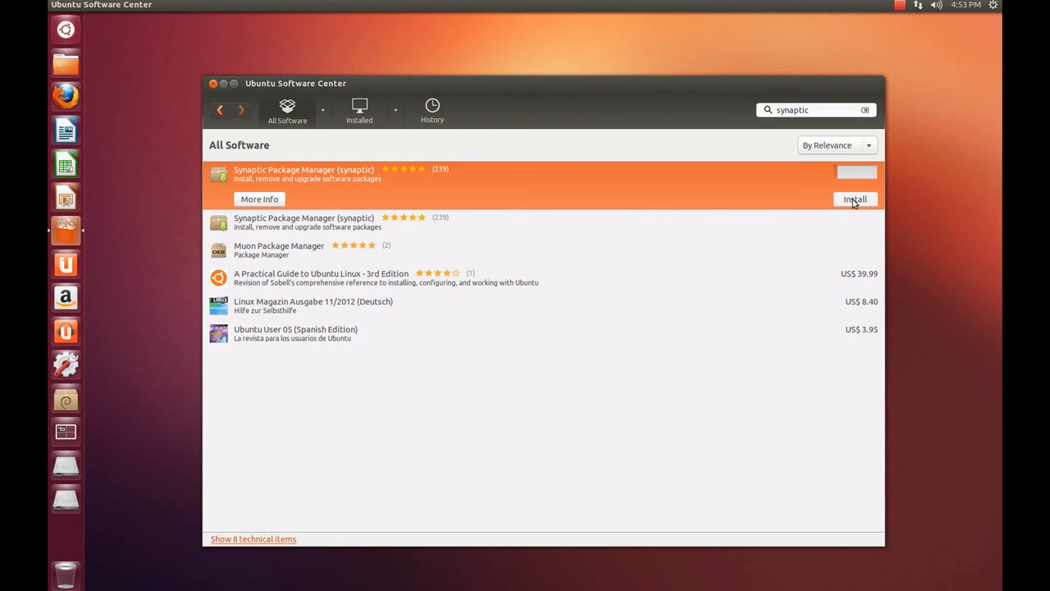
pyautogui.click(855, 198)
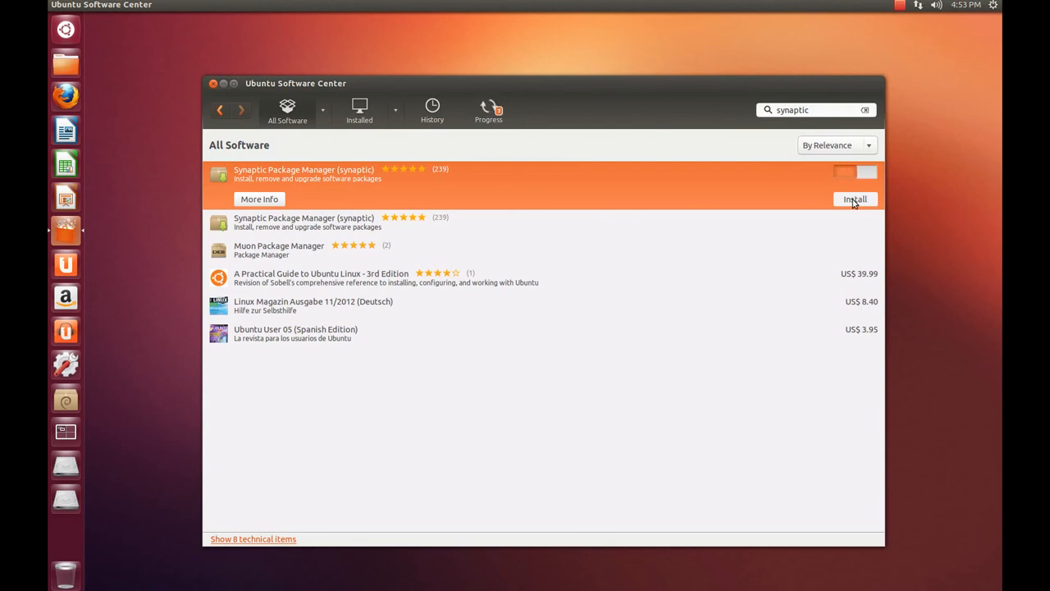
pyautogui.click(855, 198)
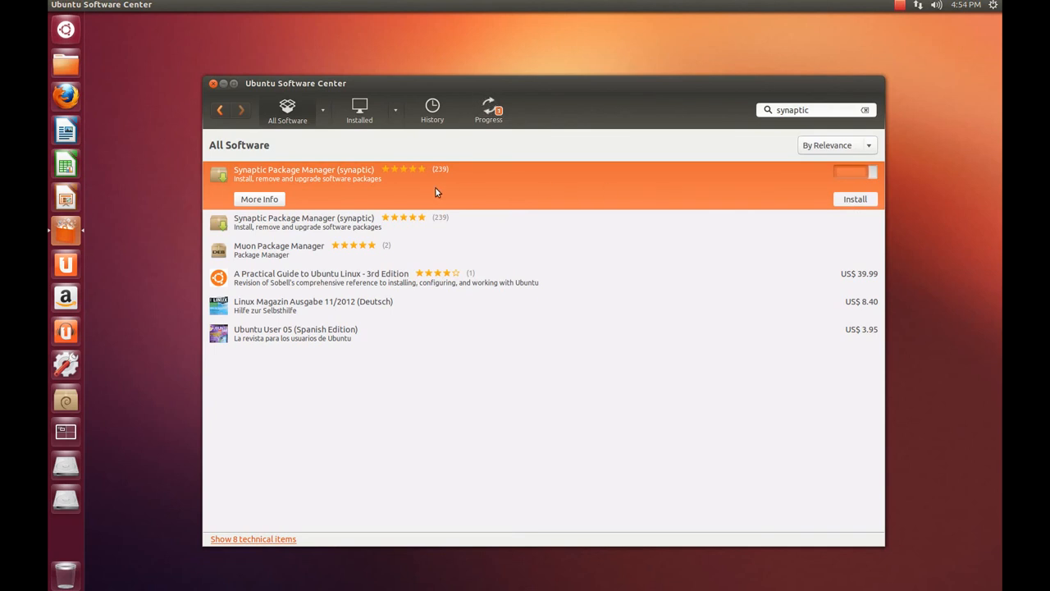
pyautogui.moveTo(646, 181)
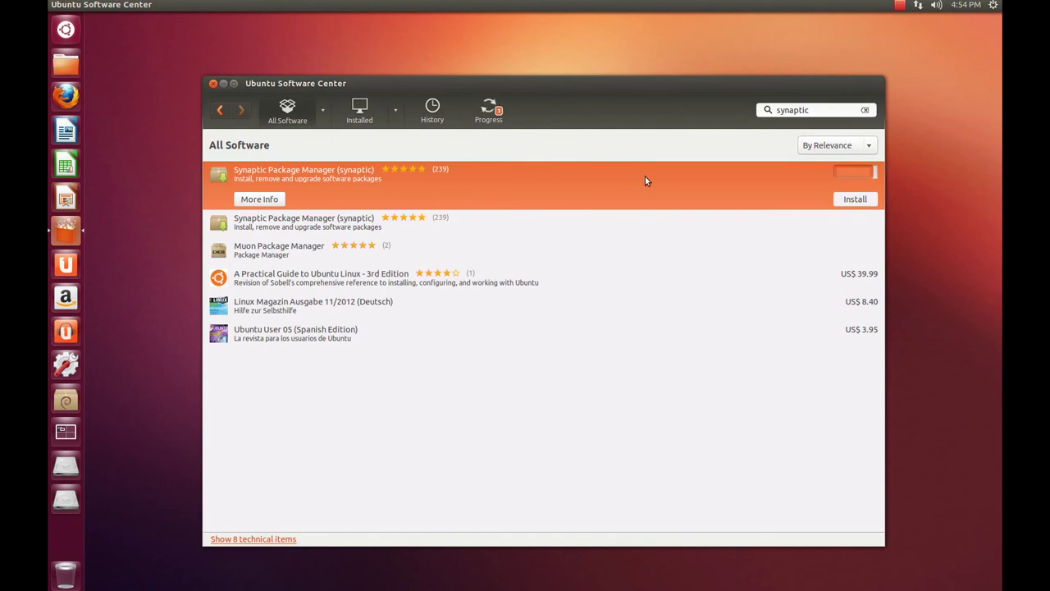
pyautogui.click(855, 198)
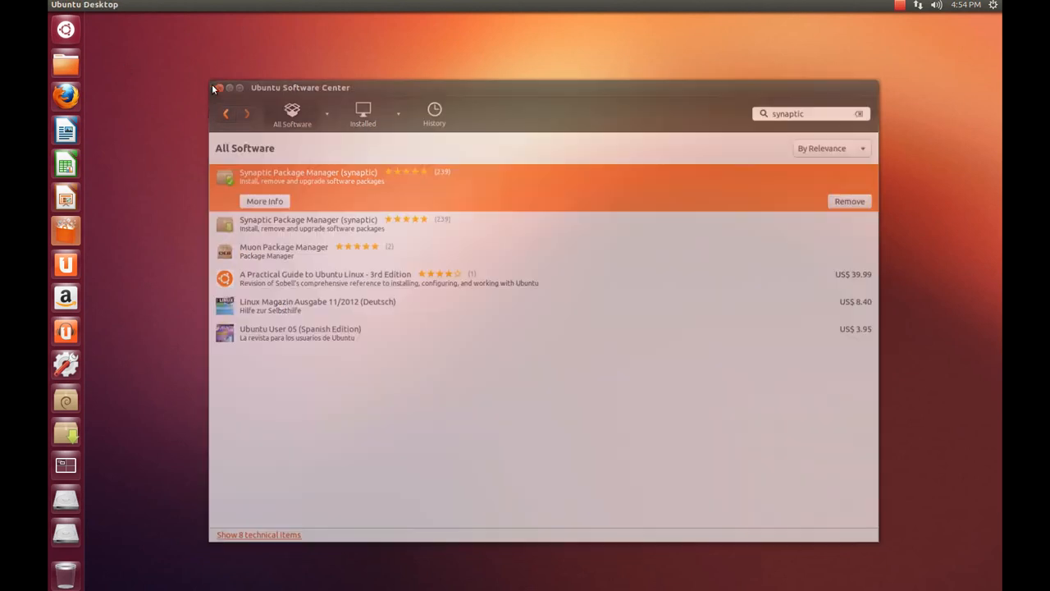
# Close Software Center and bring up the Synaptic and GDebi launcher menus to unlock them.
pyautogui.click(219, 89)
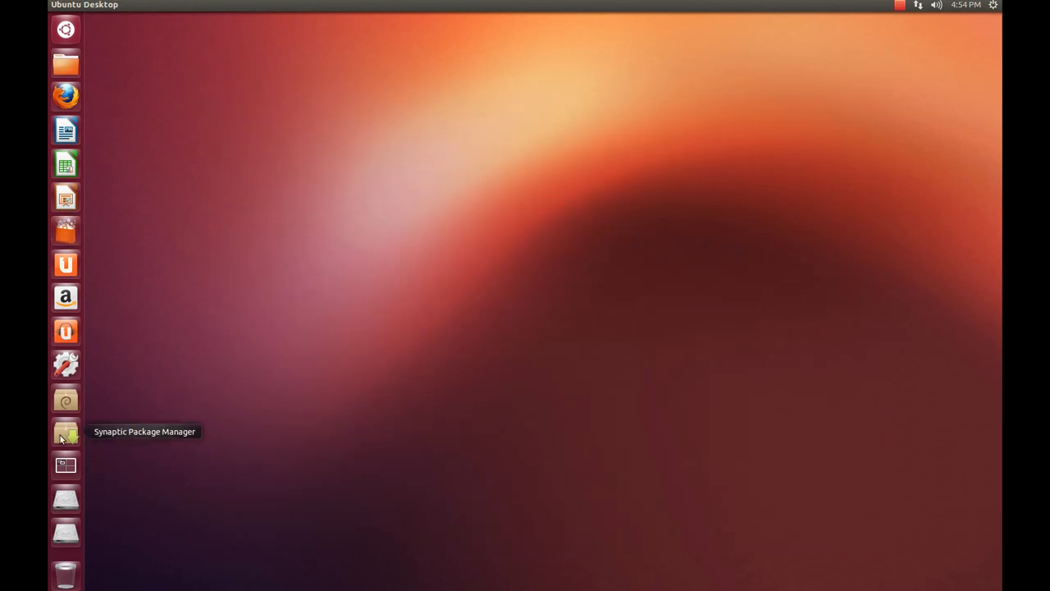
pyautogui.rightClick(65, 433)
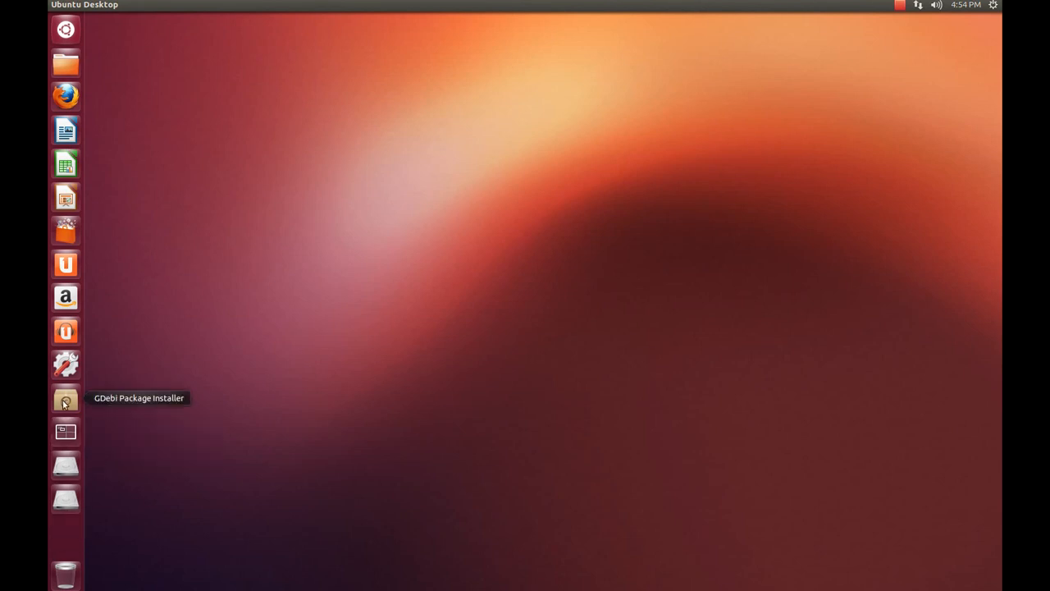
pyautogui.moveTo(65, 331)
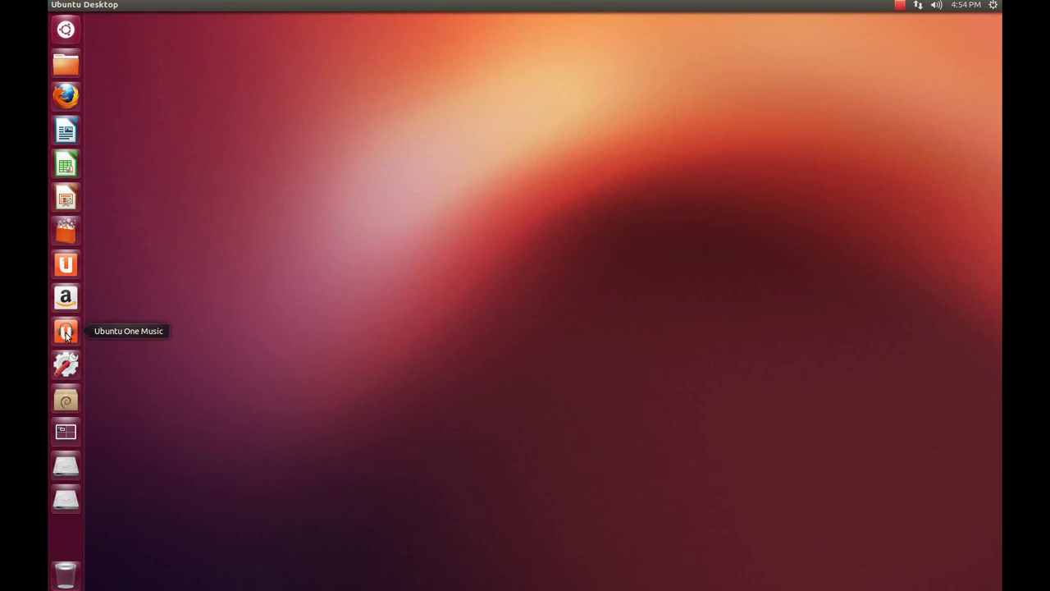
pyautogui.rightClick(65, 397)
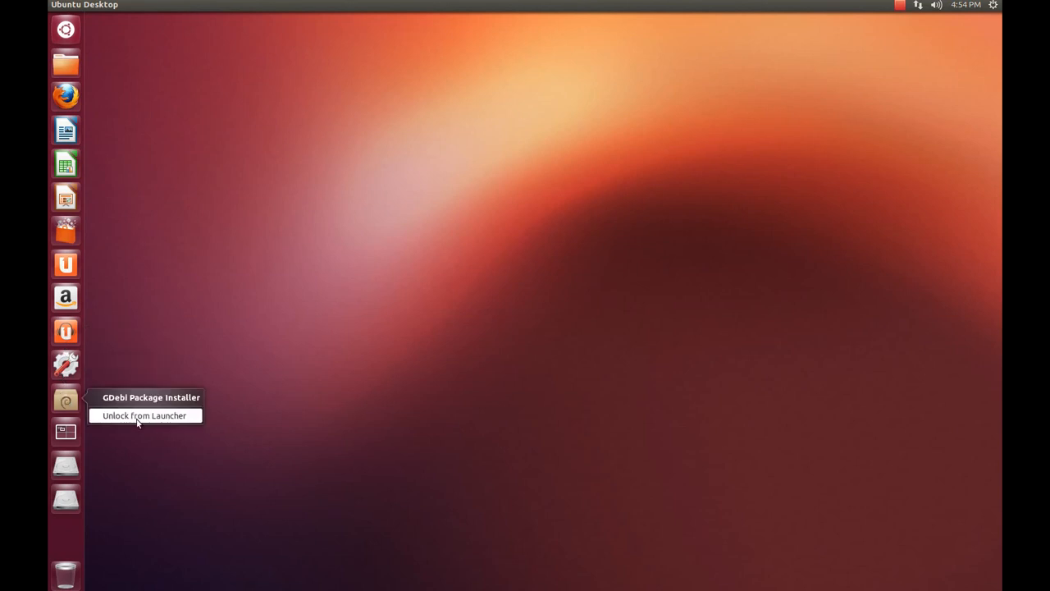
pyautogui.moveTo(64, 401)
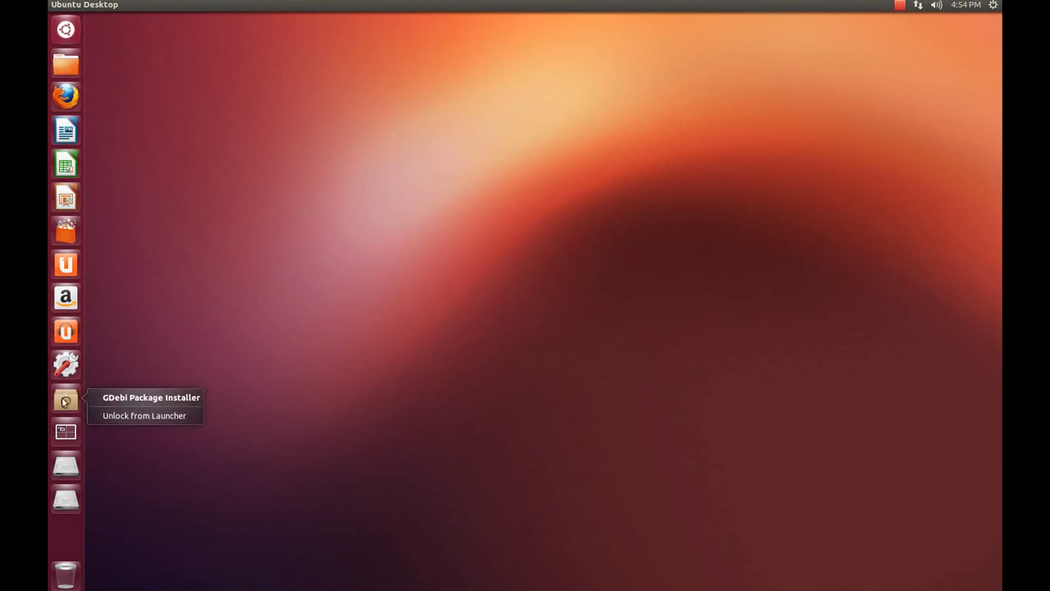
pyautogui.moveTo(113, 420)
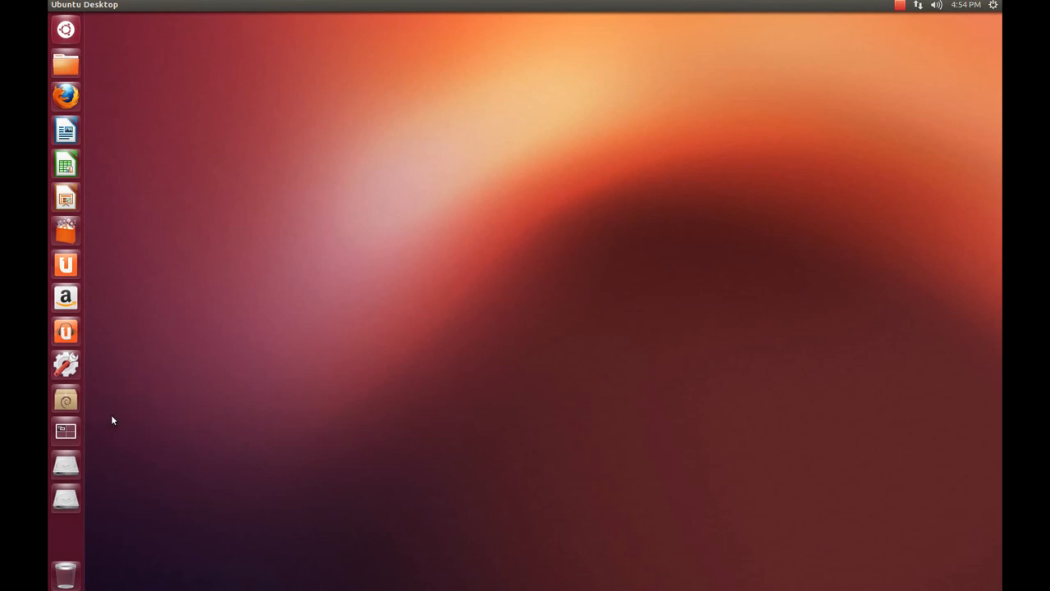
pyautogui.moveTo(65, 61)
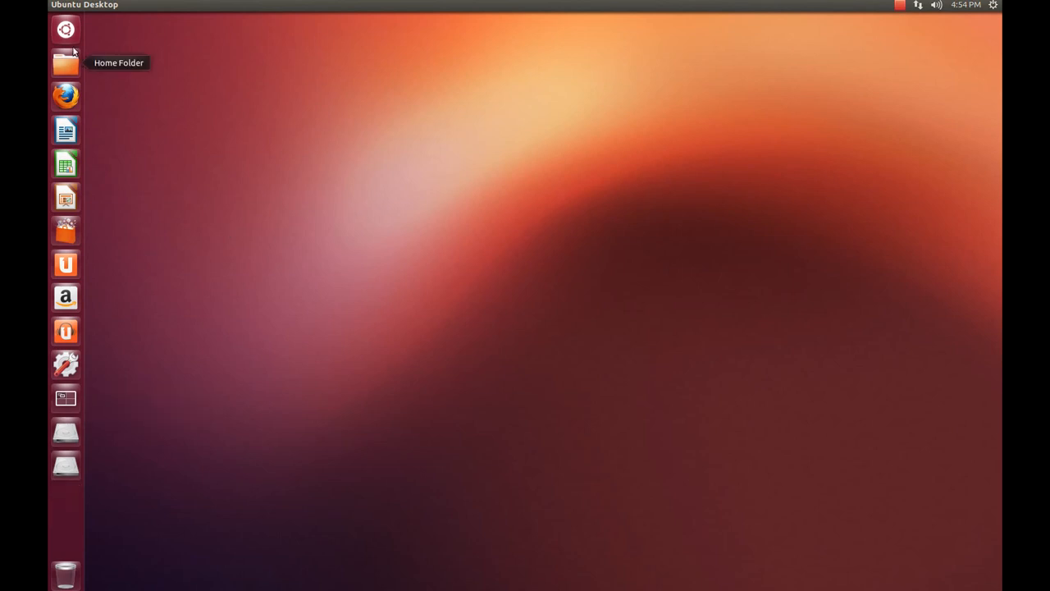
# Search the Dash for 'syn' and run Synaptic Package Manager with administrator authentication.
pyautogui.write('record')
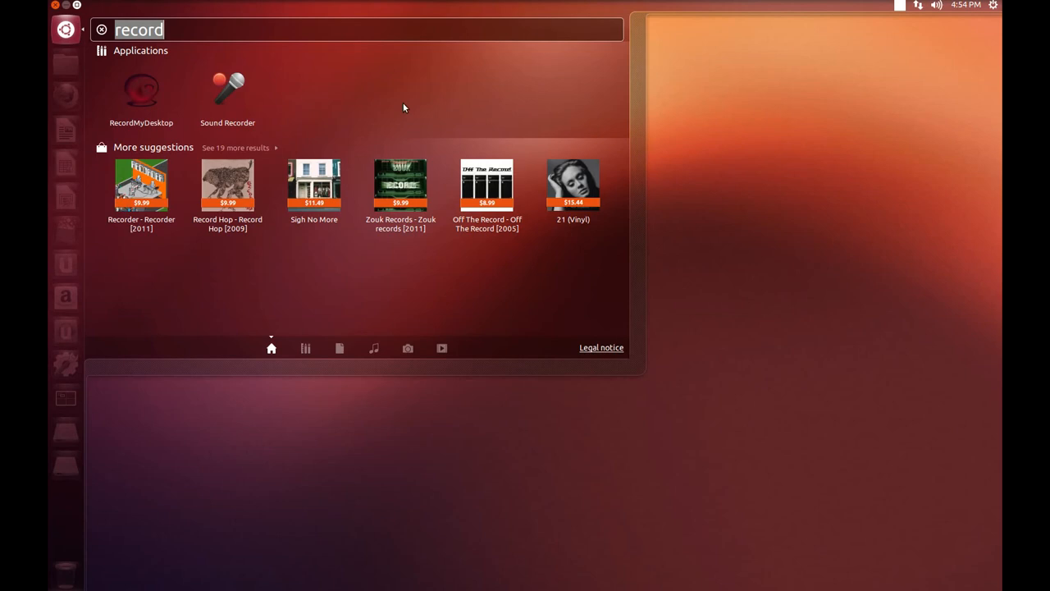
pyautogui.write('syn')
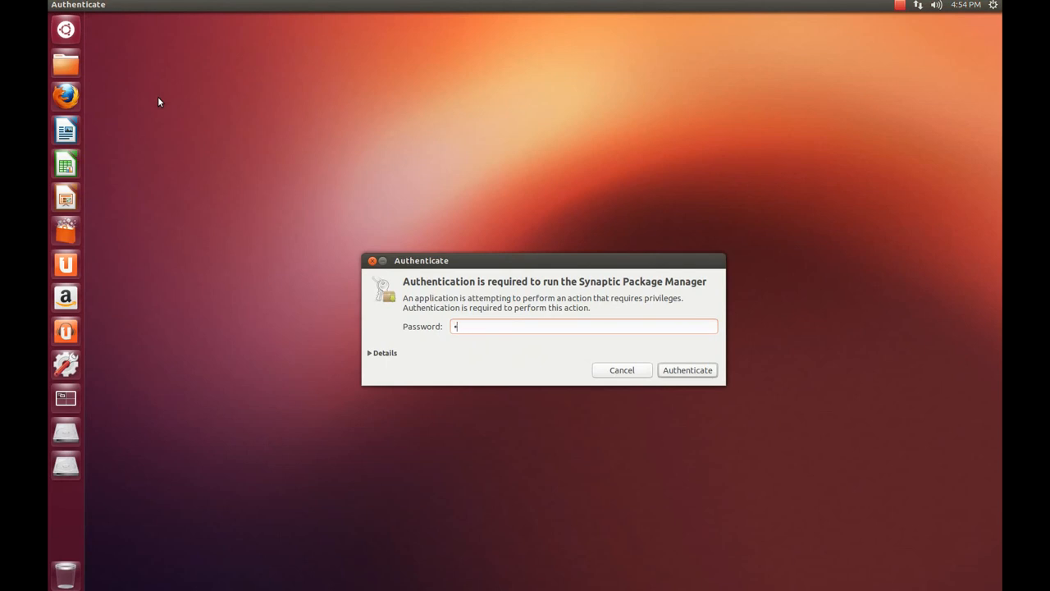
pyautogui.click(687, 369)
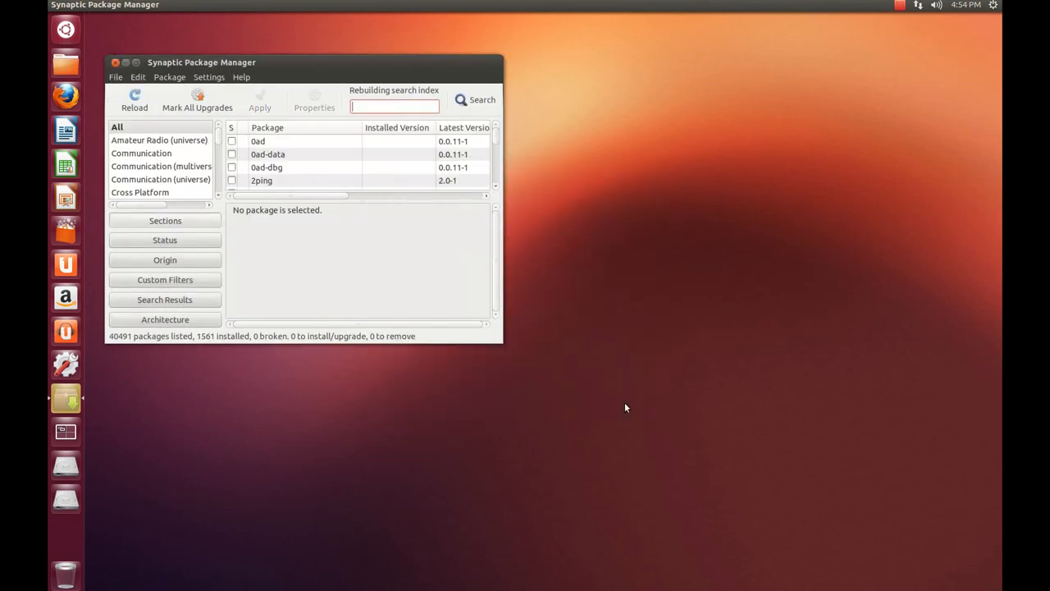
pyautogui.moveTo(295, 199)
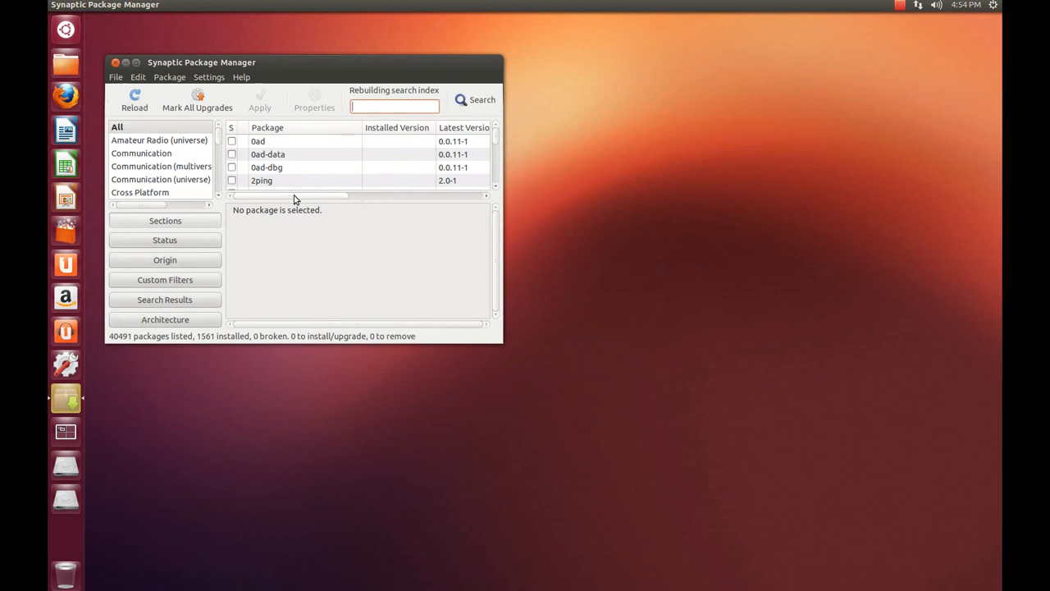
# Search 'dkms' and mark it for installation along with the required fakeroot package.
pyautogui.write('d')
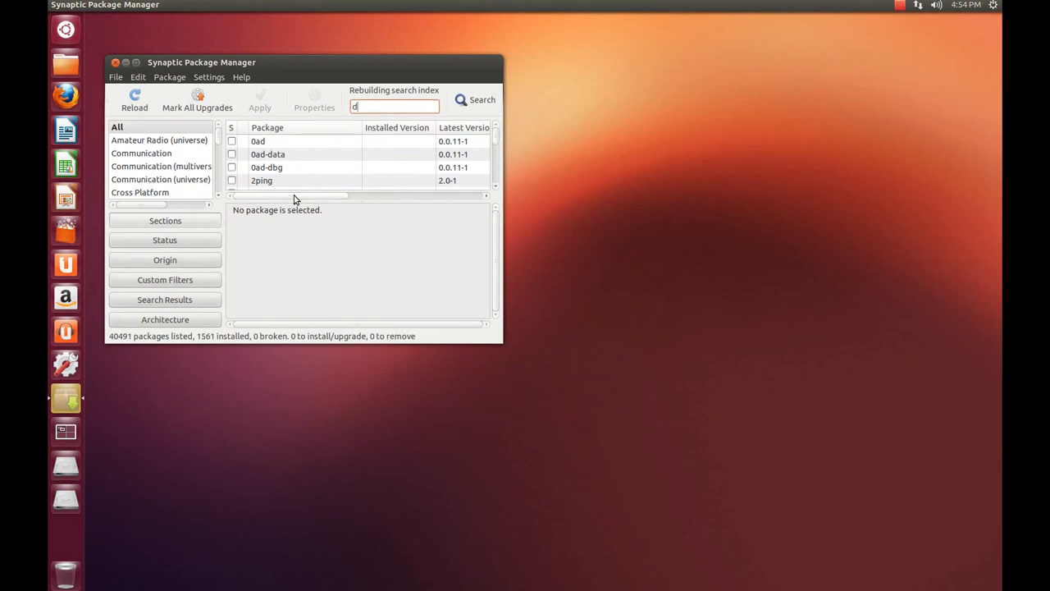
pyautogui.write('kms')
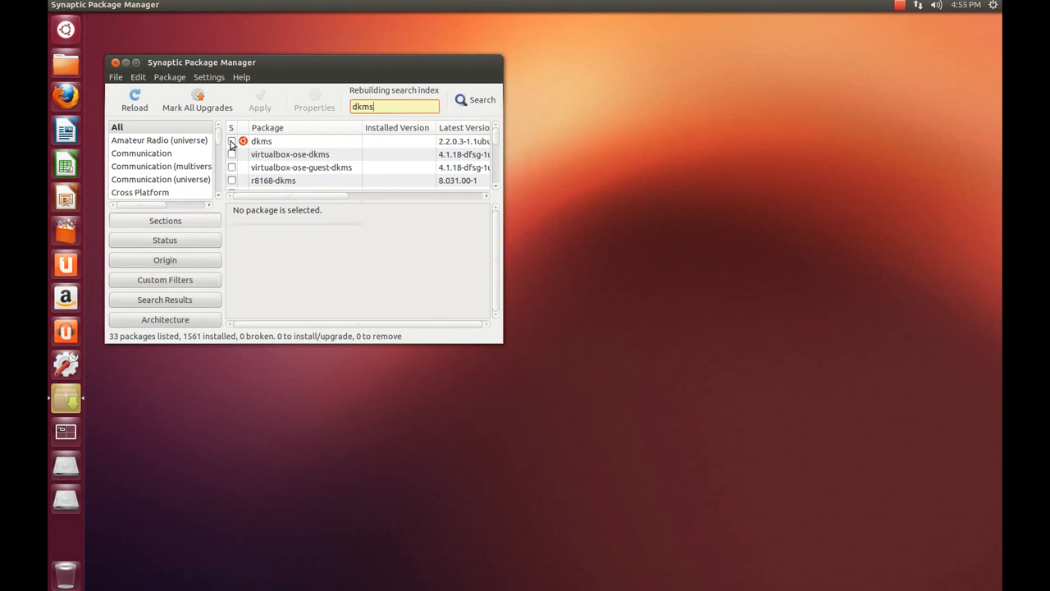
pyautogui.click(231, 141)
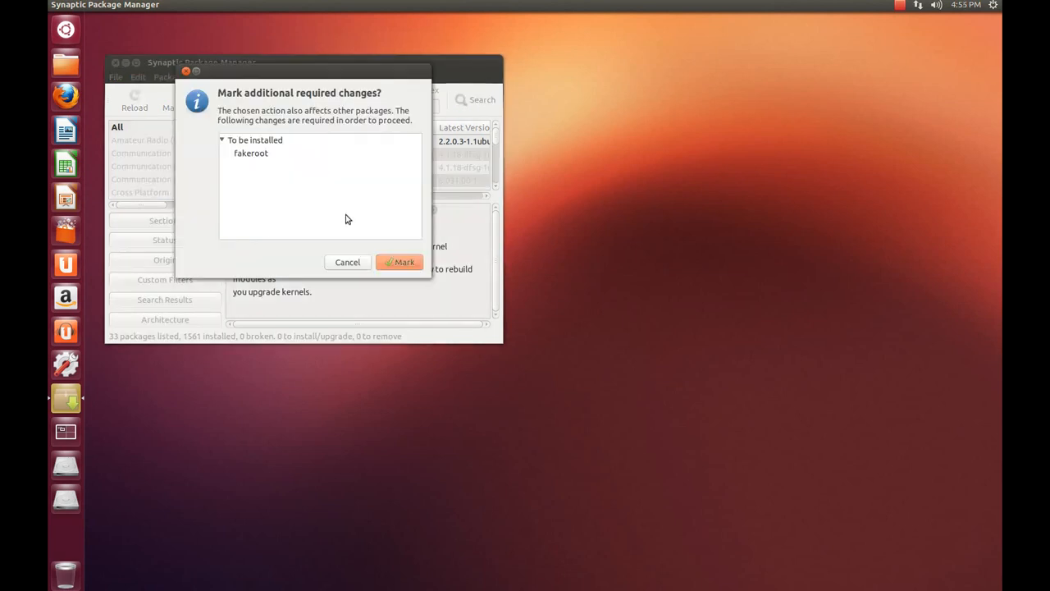
pyautogui.click(400, 261)
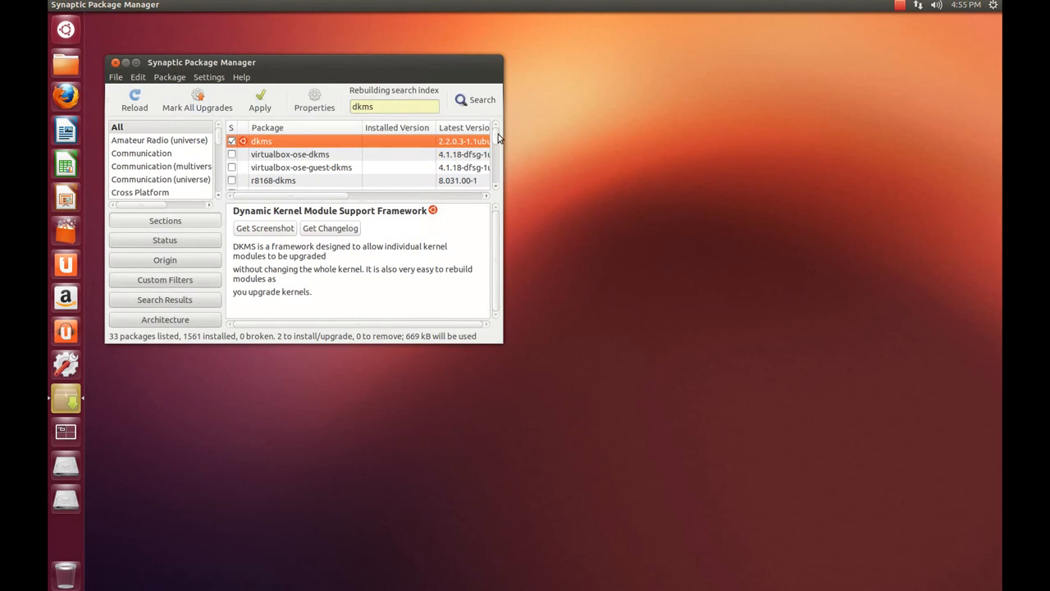
# Mark dh-modaliases and sl-modem-daemon for installation, accepting the extra required libraries.
pyautogui.scroll(-3)
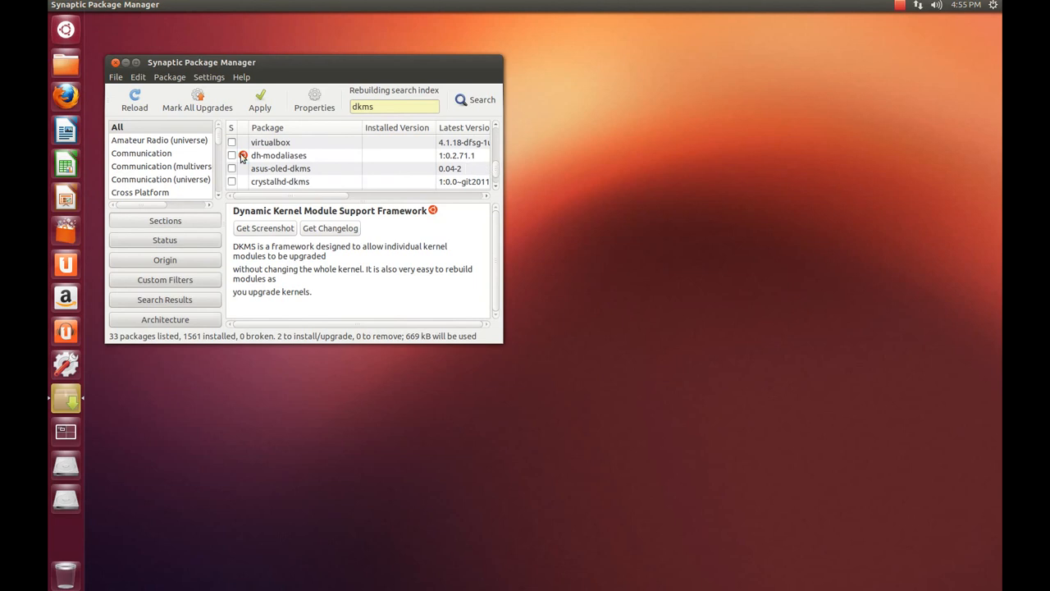
pyautogui.click(279, 156)
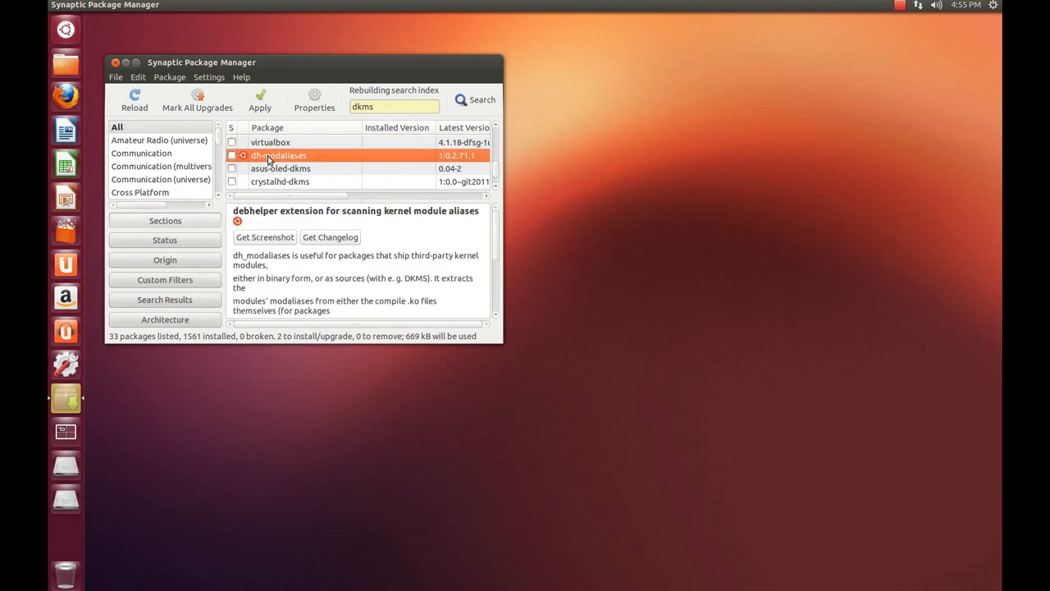
pyautogui.moveTo(244, 181)
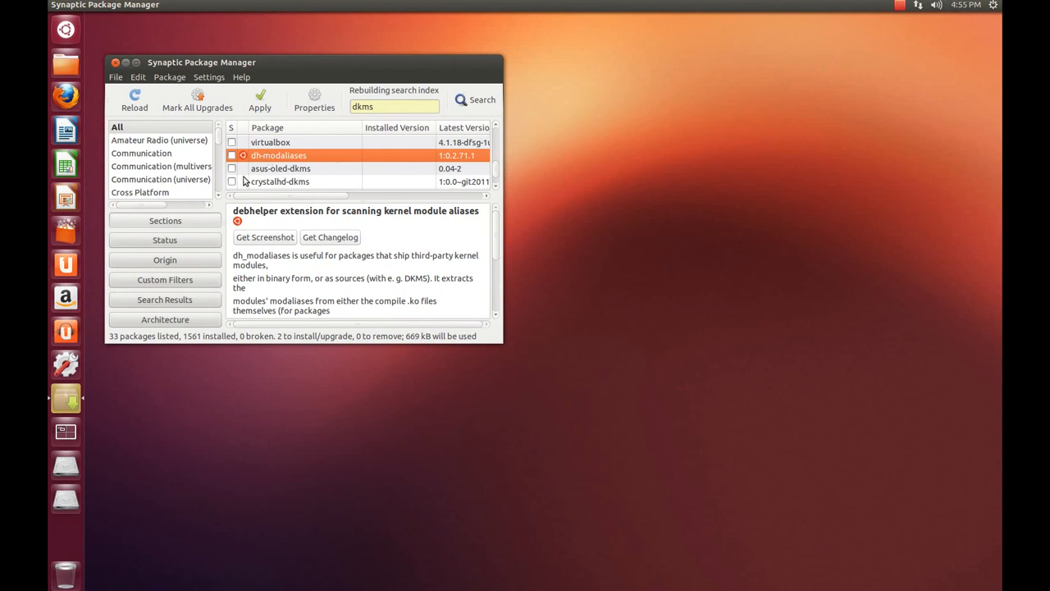
pyautogui.rightClick(296, 155)
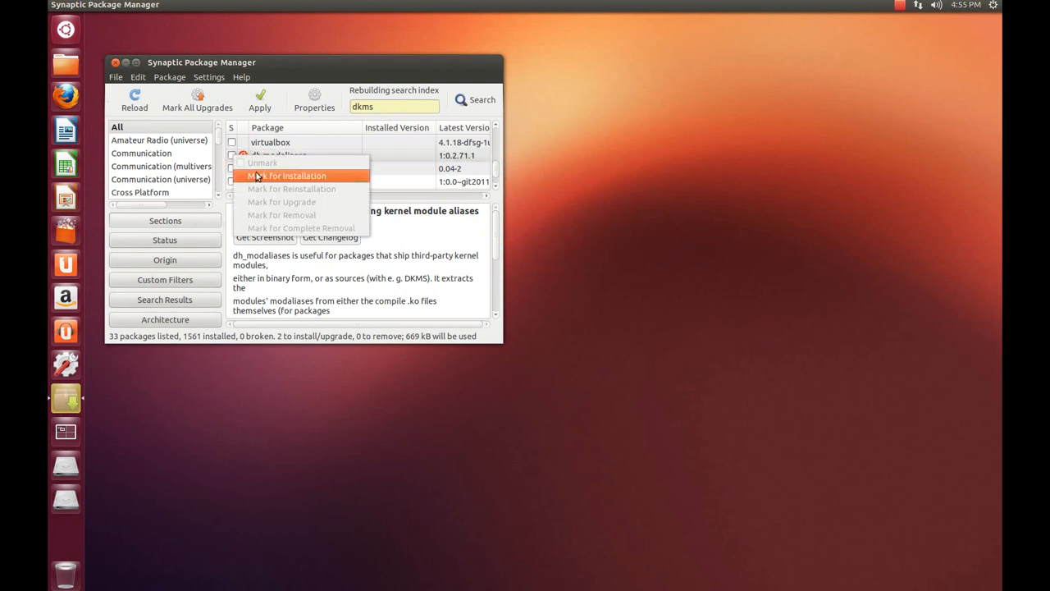
pyautogui.click(286, 176)
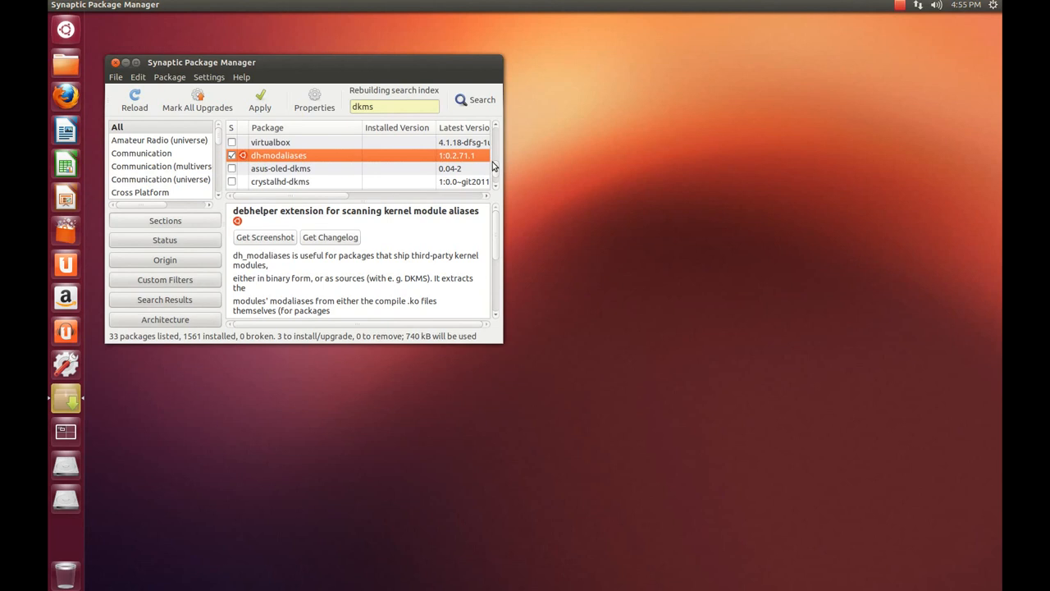
pyautogui.scroll(-3)
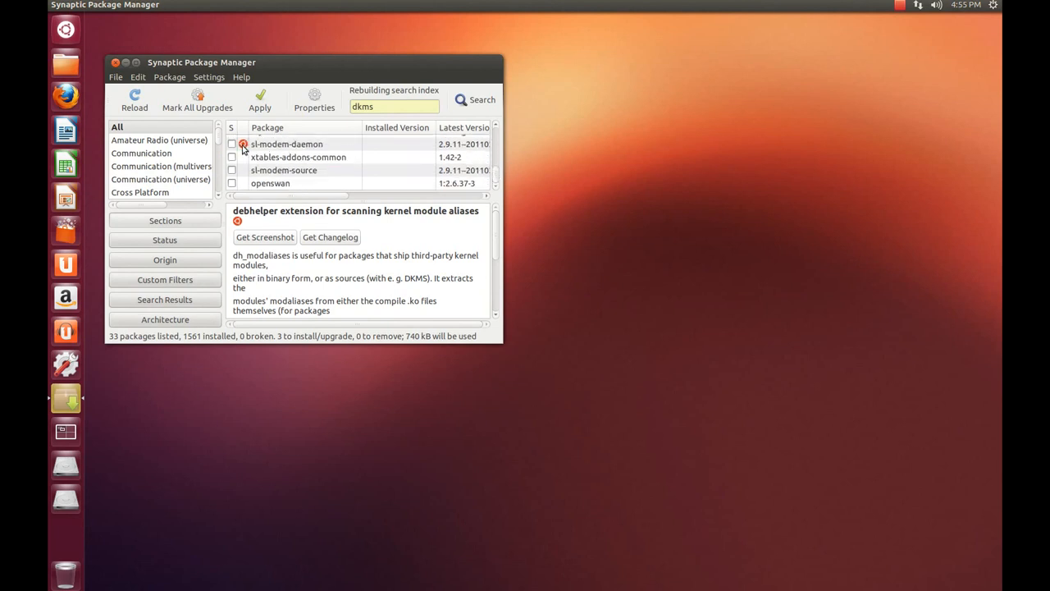
pyautogui.rightClick(287, 144)
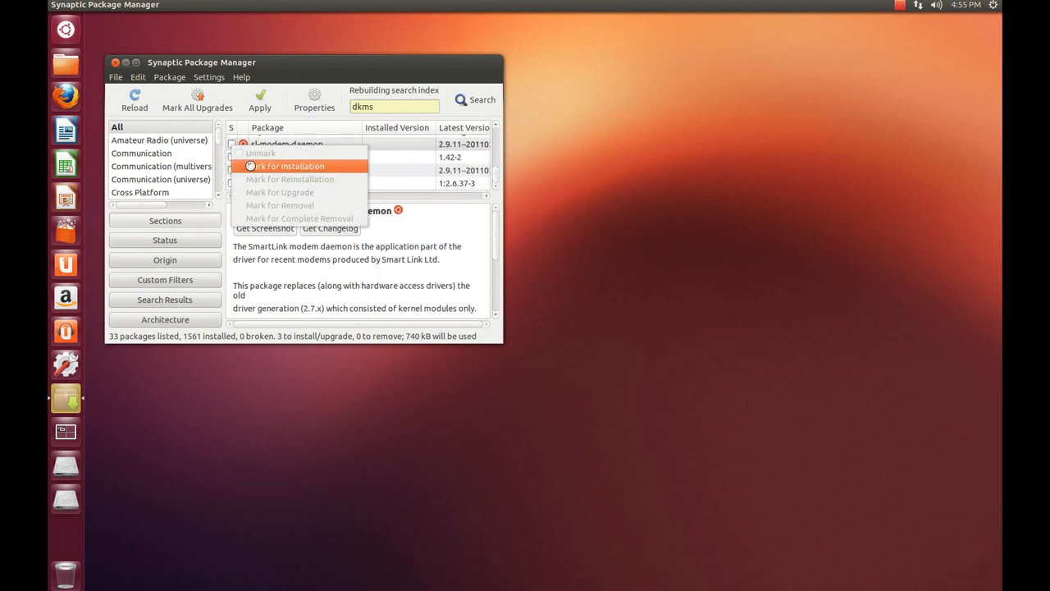
pyautogui.click(289, 165)
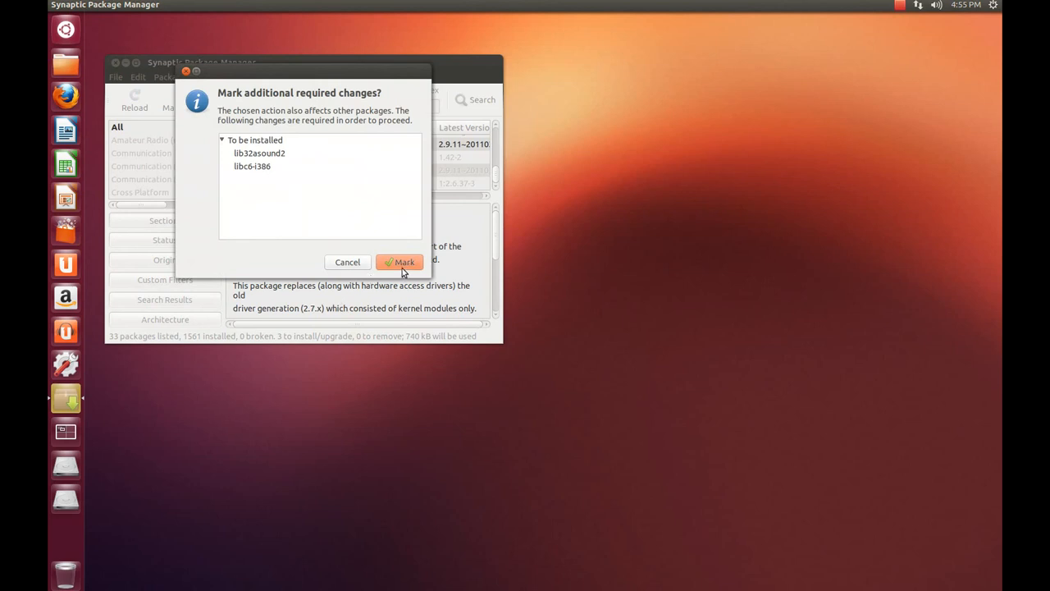
pyautogui.click(400, 262)
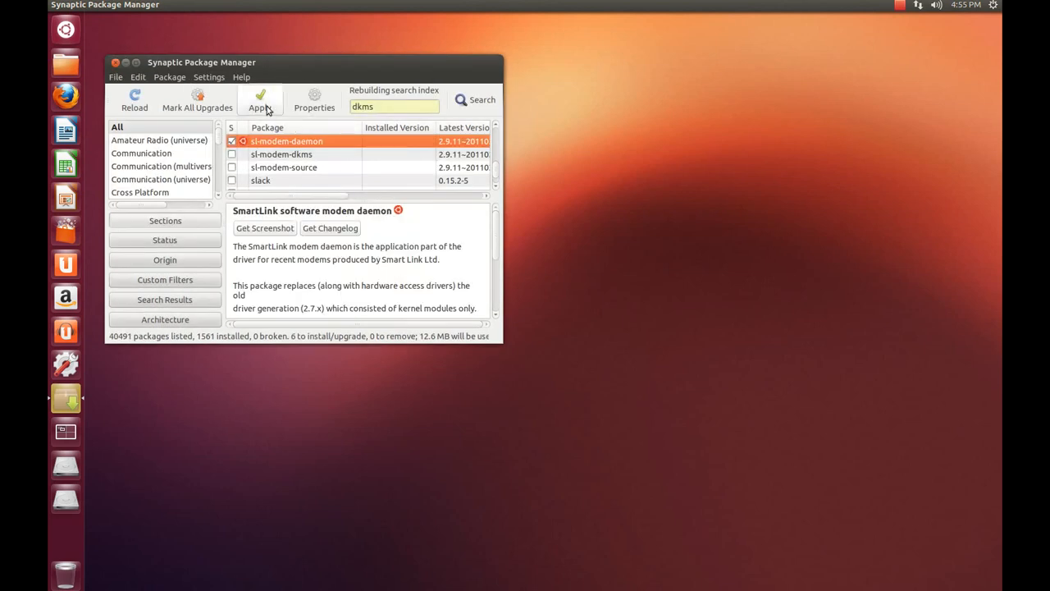
# Apply the six marked packages and have the progress window close automatically on success.
pyautogui.click(259, 98)
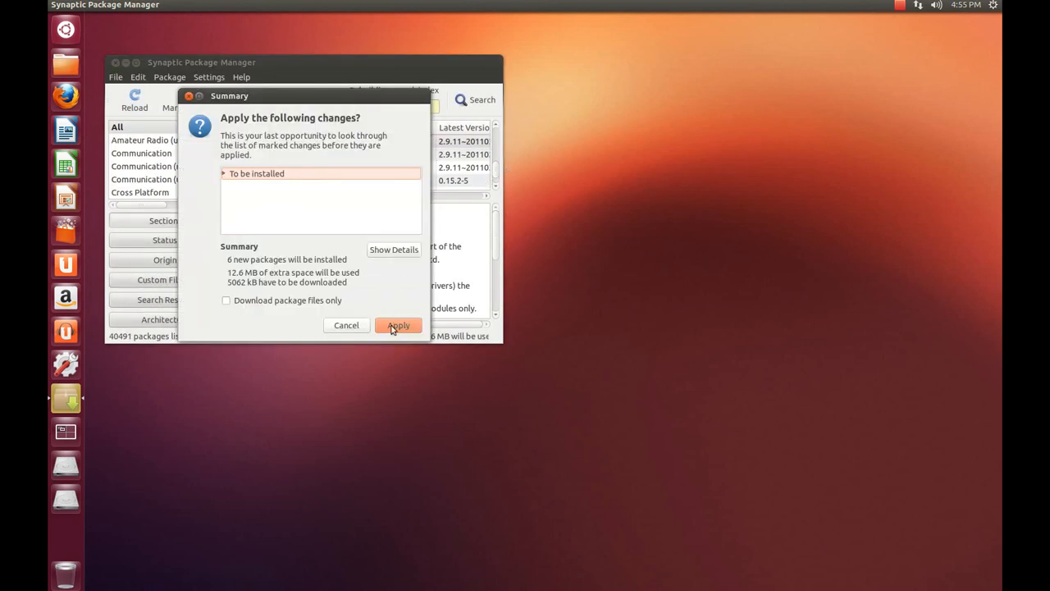
pyautogui.click(398, 325)
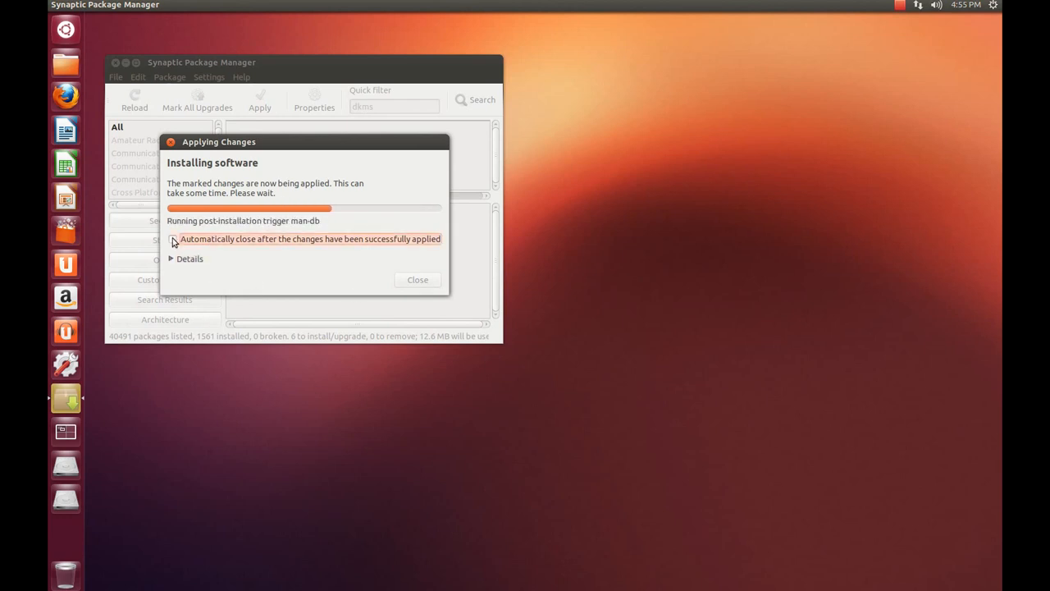
pyautogui.click(174, 238)
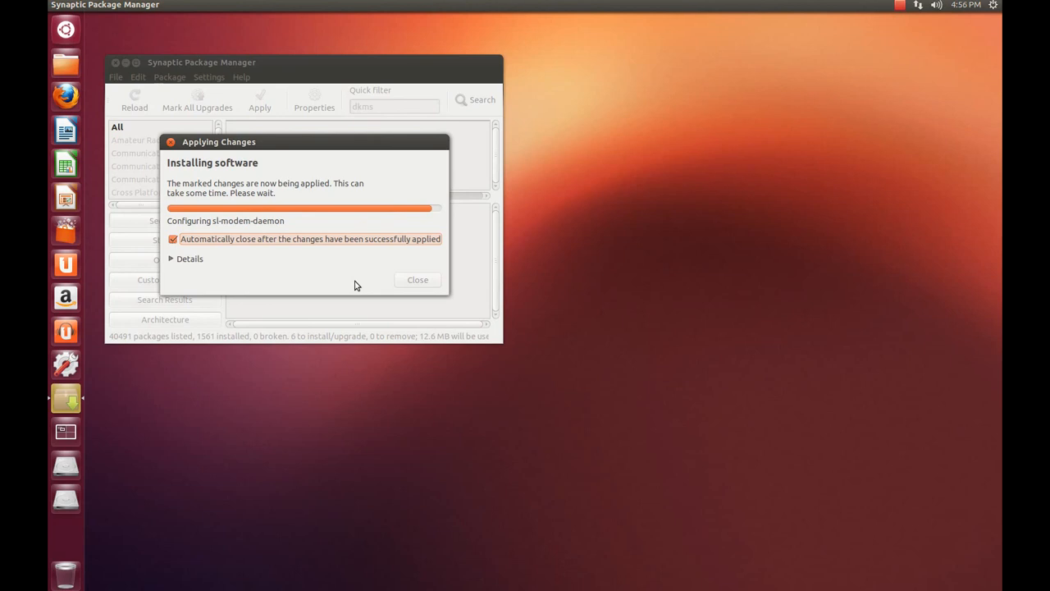
pyautogui.moveTo(335, 201)
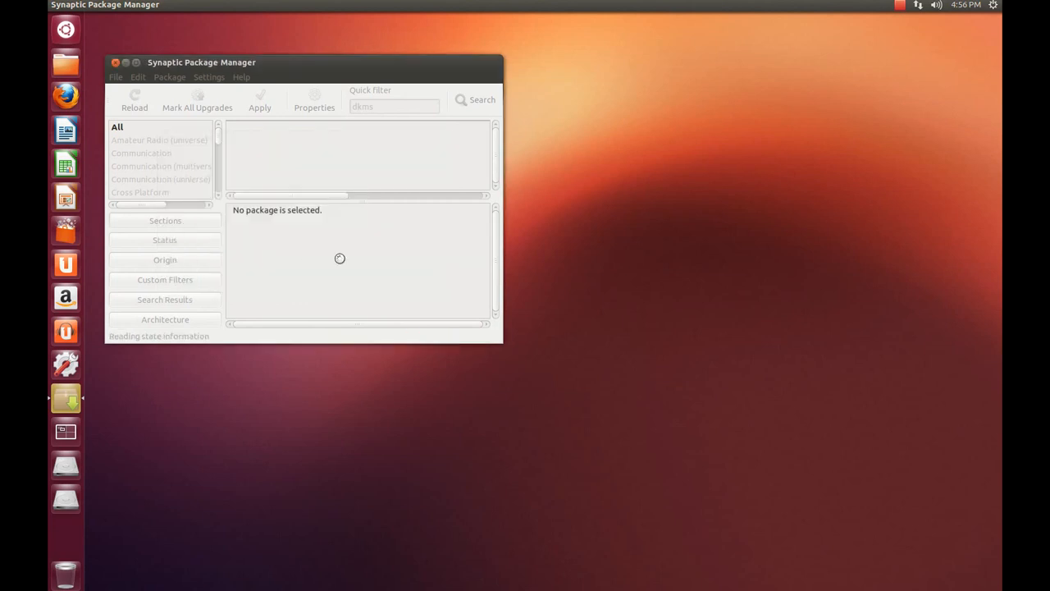
# Close Synaptic Package Manager after the package list reloads with dkms installed.
pyautogui.click(475, 99)
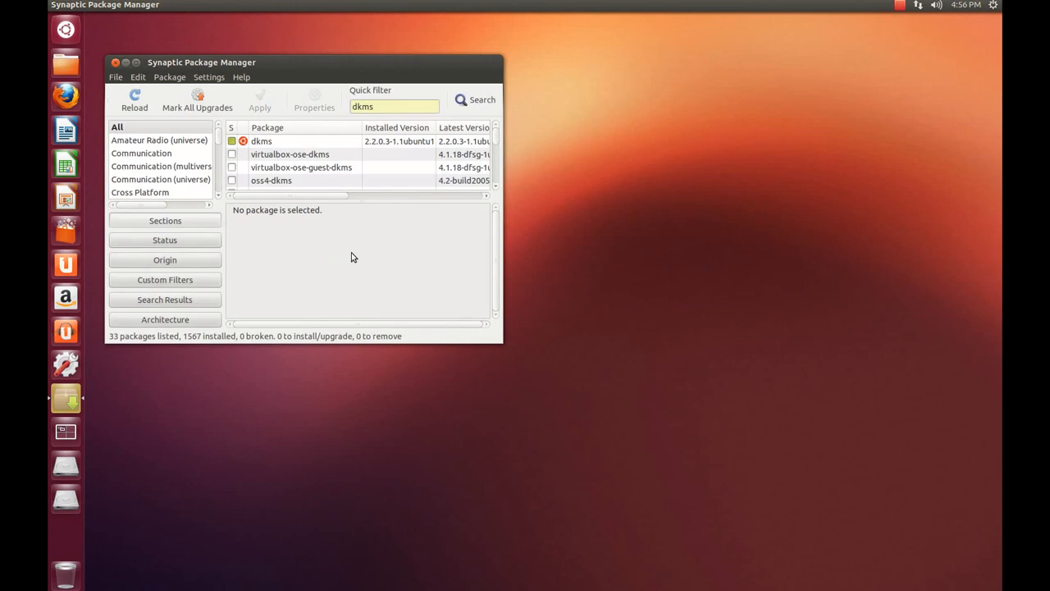
pyautogui.moveTo(285, 141)
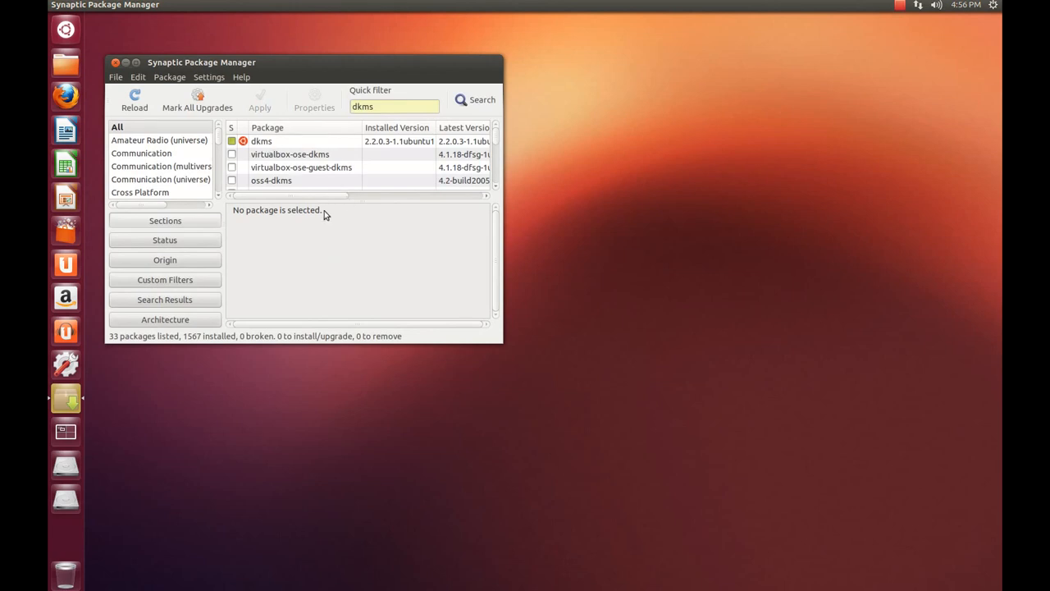
pyautogui.moveTo(264, 123)
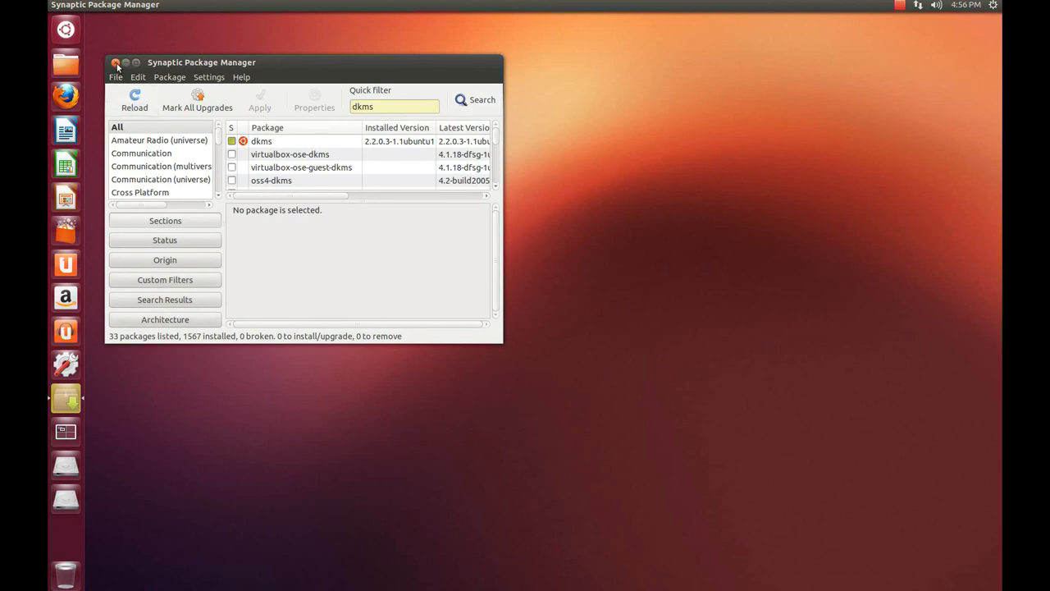
pyautogui.click(120, 65)
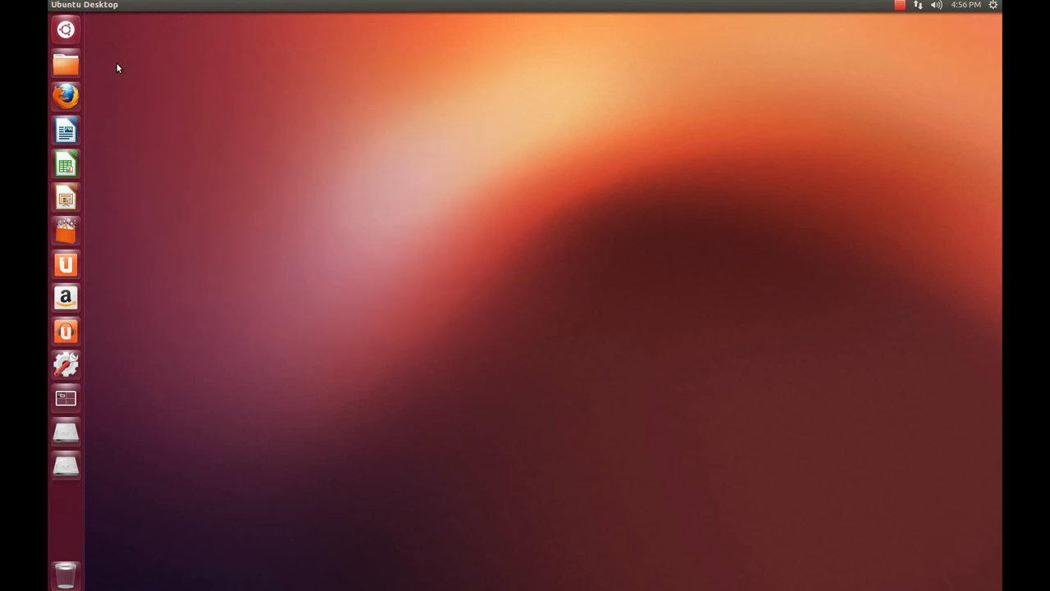
pyautogui.moveTo(66, 230)
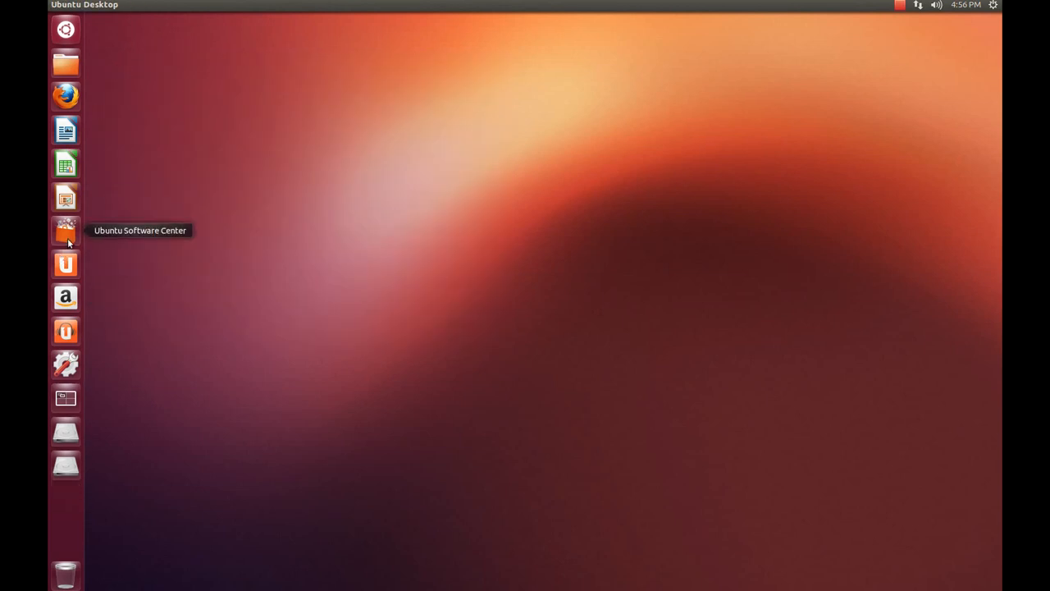
pyautogui.click(65, 230)
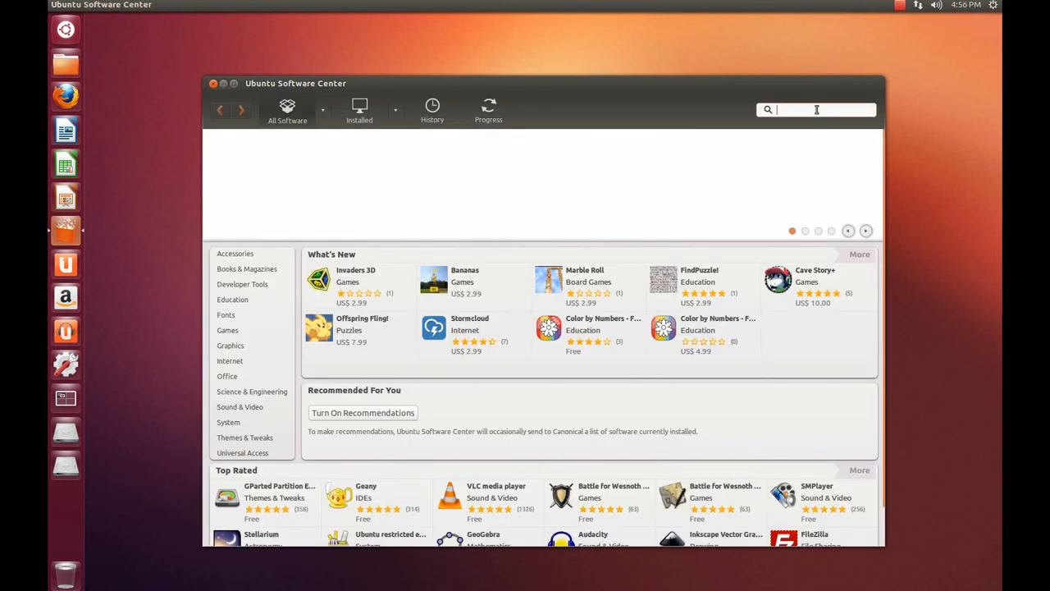
pyautogui.write('gimp')
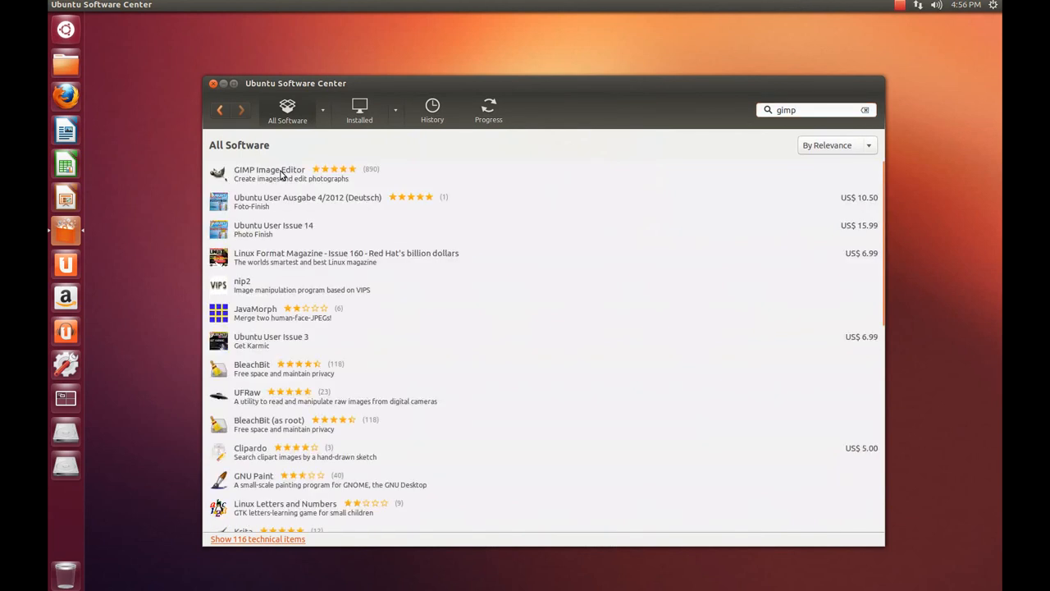
pyautogui.click(283, 173)
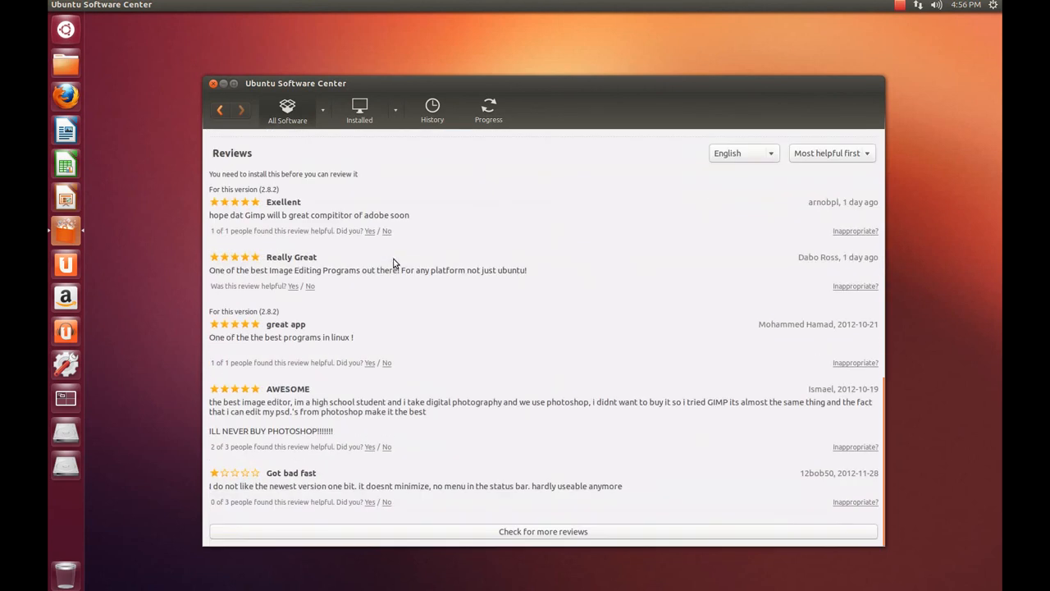
pyautogui.moveTo(351, 363)
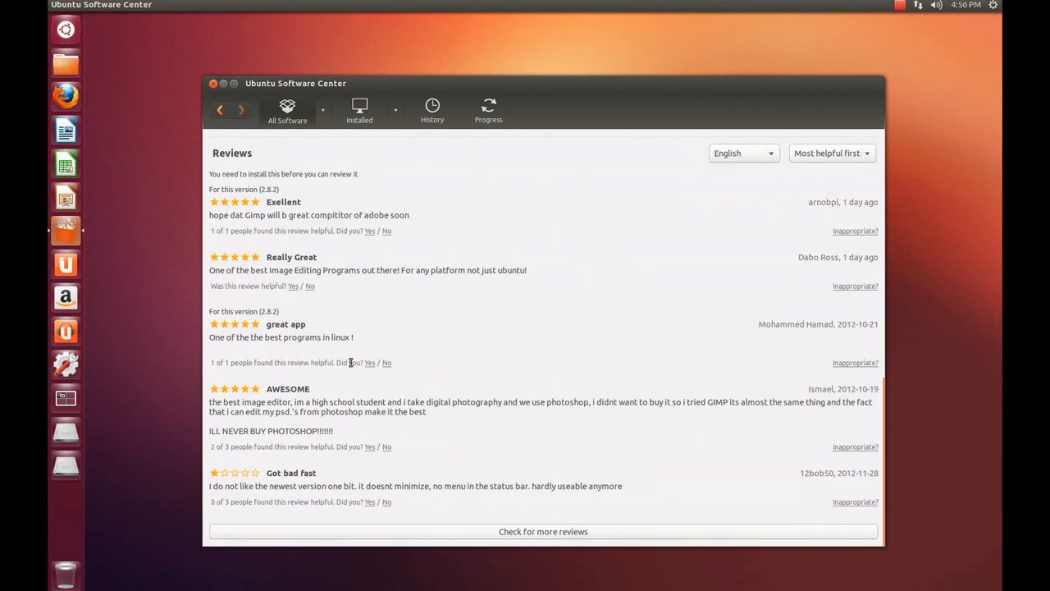
pyautogui.moveTo(350, 368)
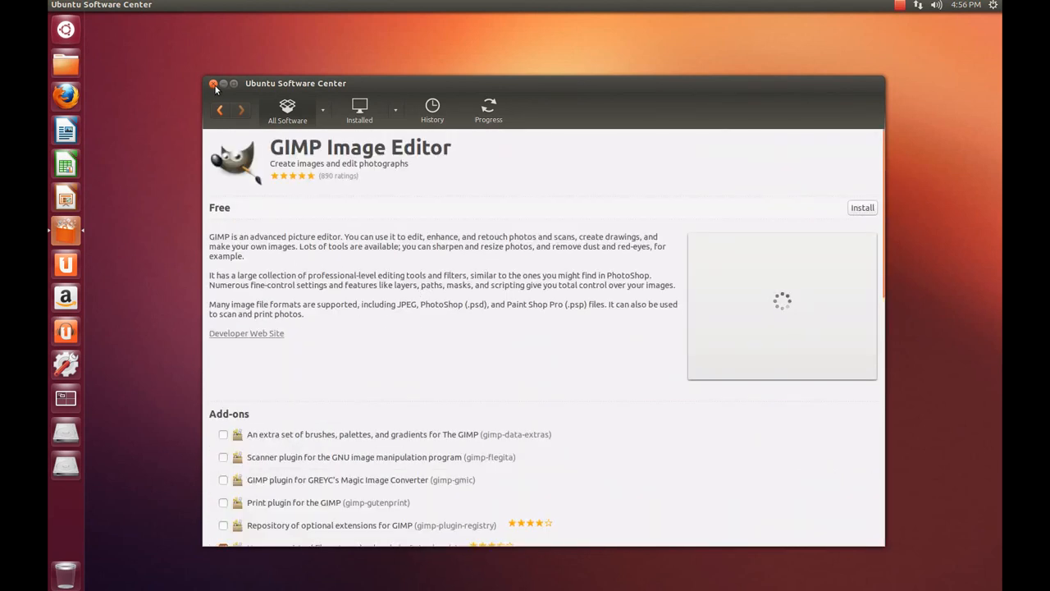
pyautogui.click(215, 84)
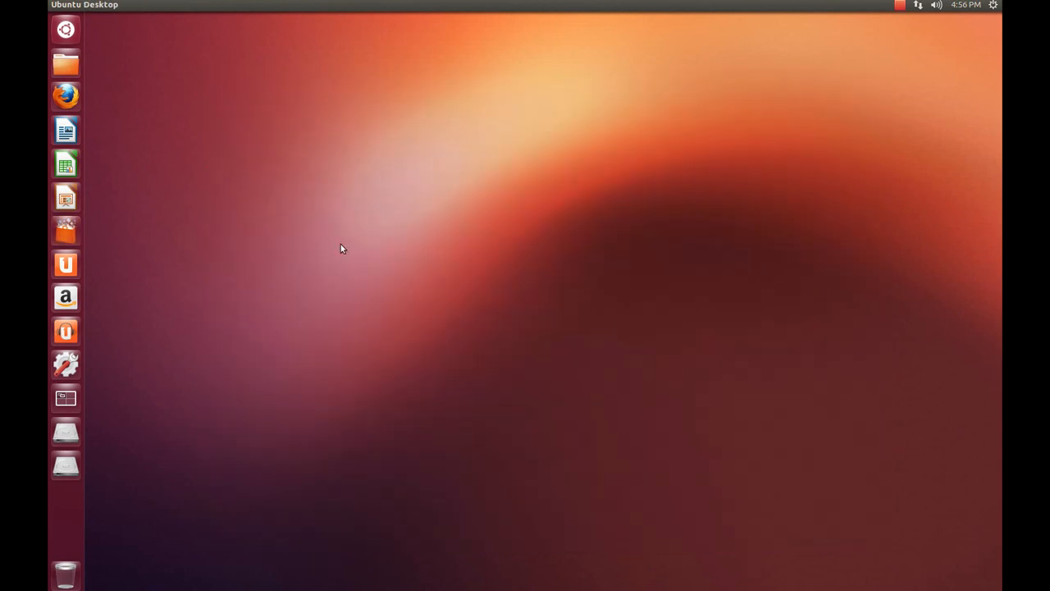
pyautogui.moveTo(347, 249)
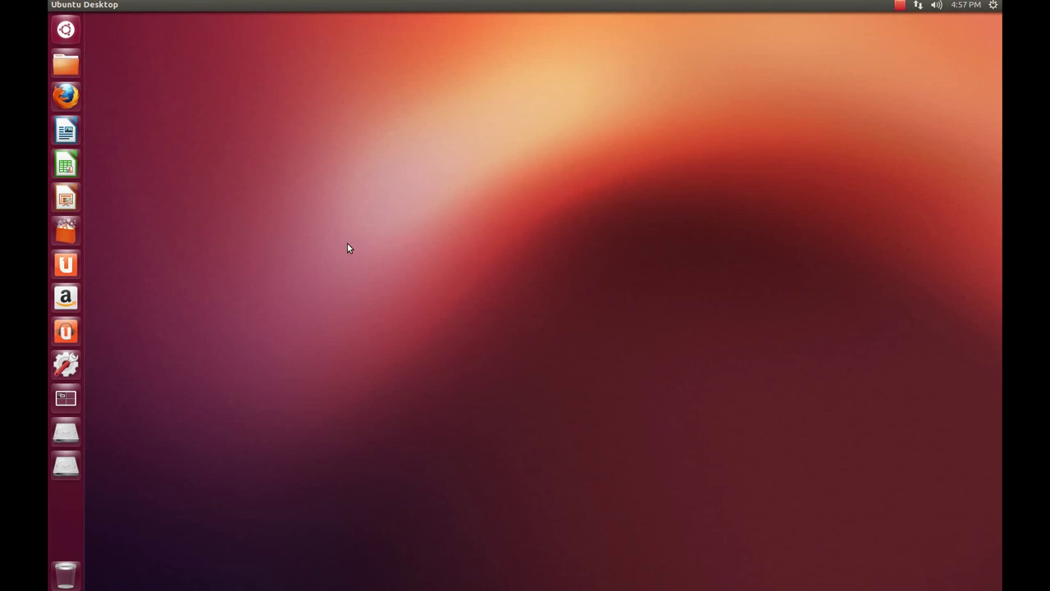
pyautogui.moveTo(383, 224)
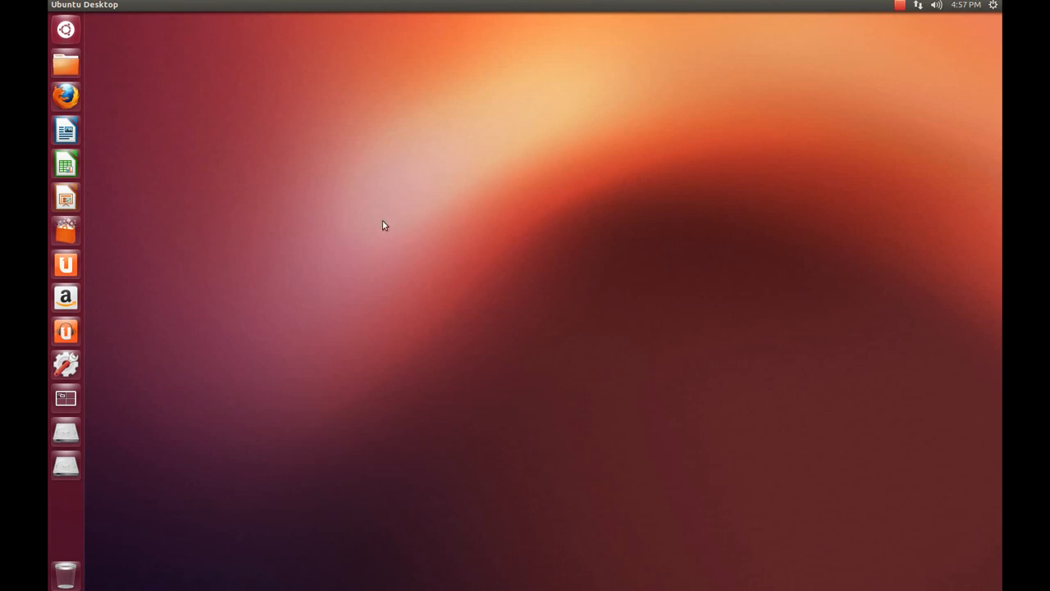
pyautogui.moveTo(506, 121)
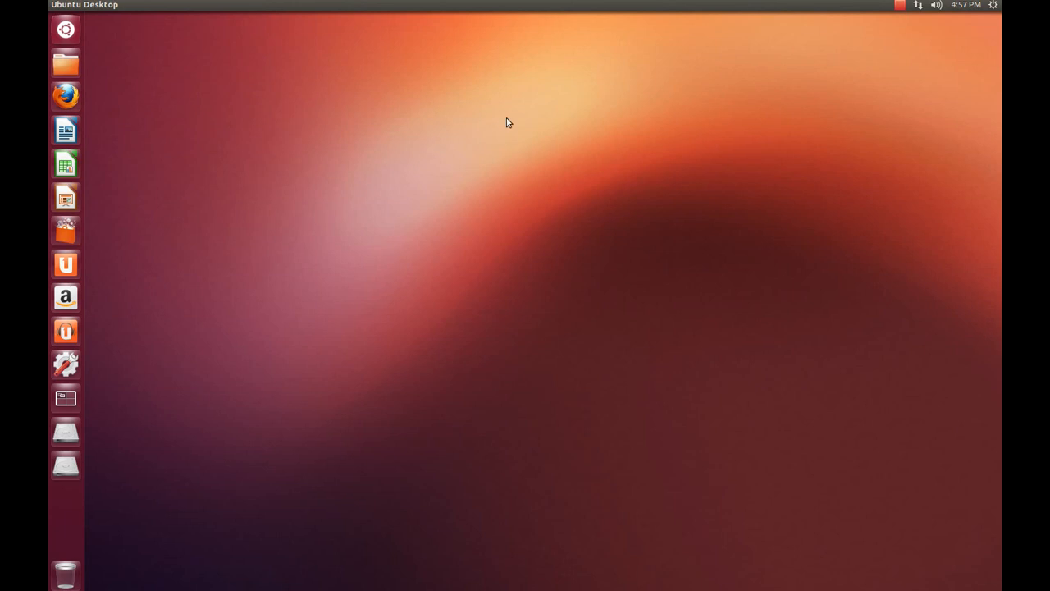